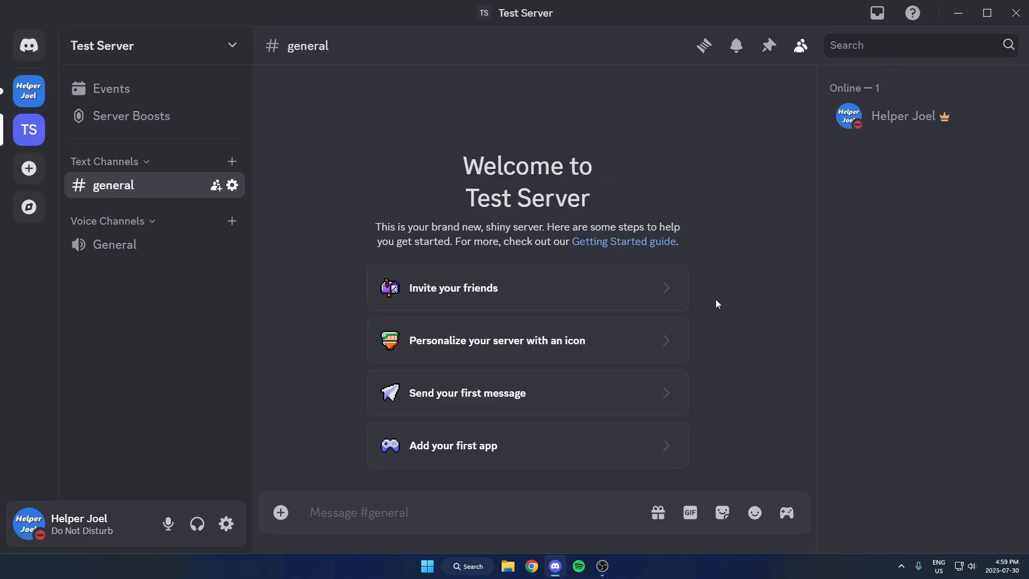
pyautogui.moveTo(712, 315)
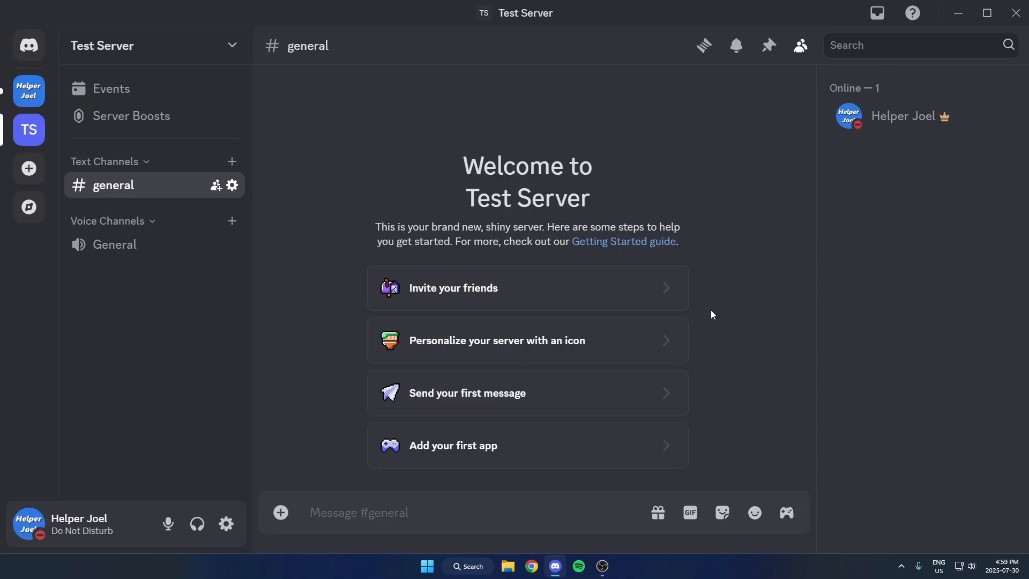
pyautogui.moveTo(29, 207)
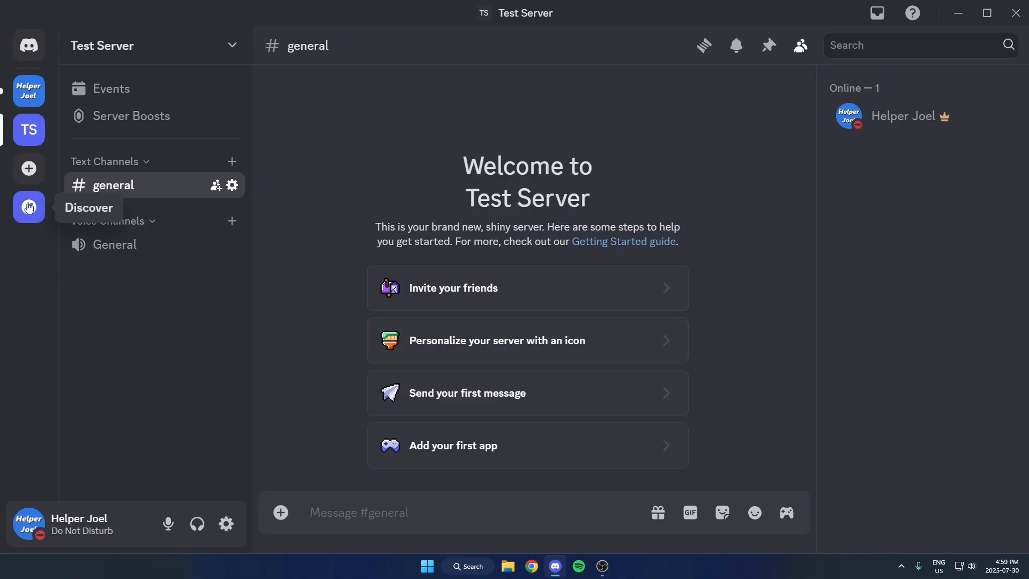
# - Search Discord's app directory for 'sapp' to find the Sapphire bot
pyautogui.click(28, 207)
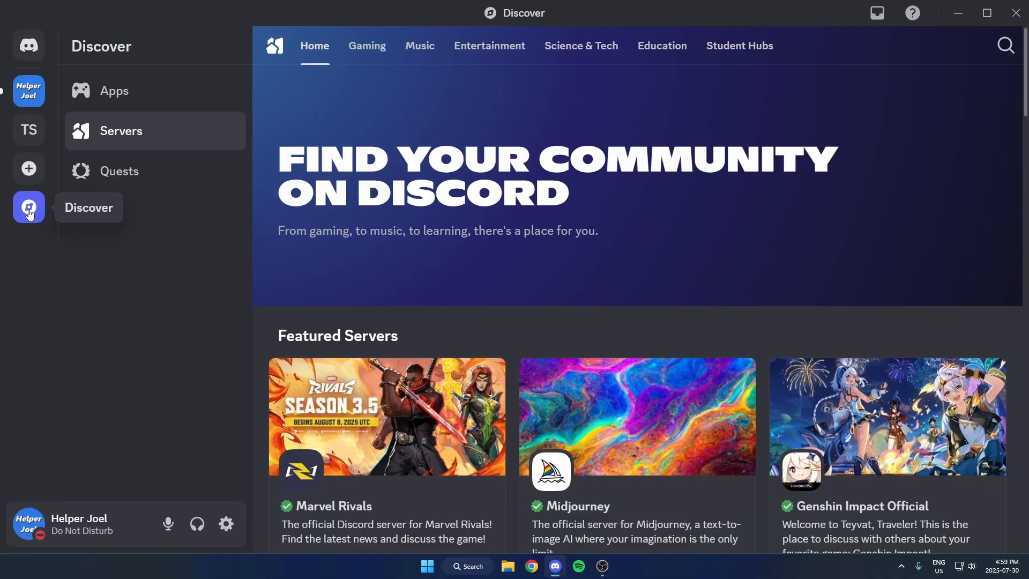
pyautogui.click(114, 91)
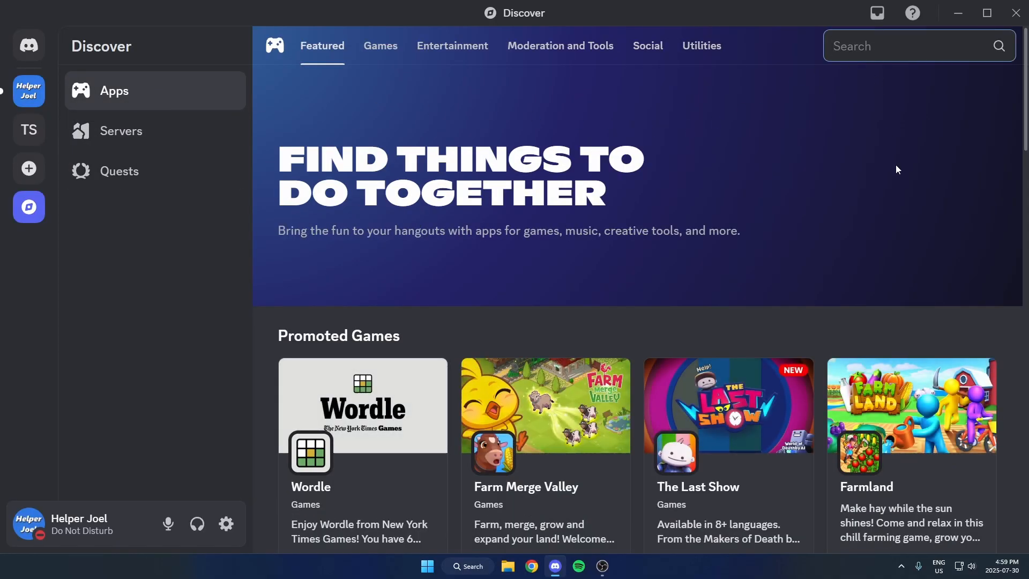
pyautogui.write('sapp')
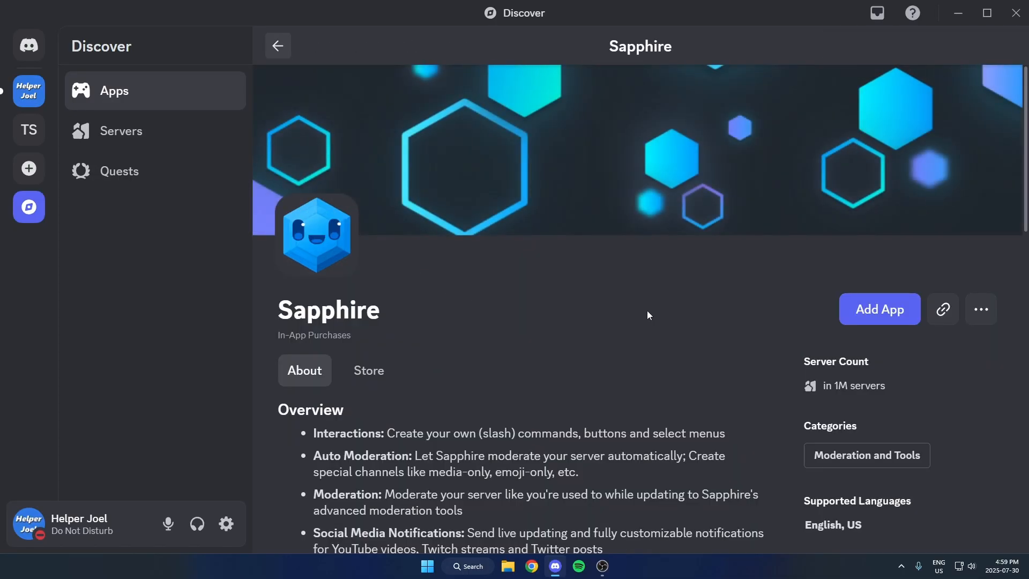
# - Authorize Sapphire for Test Server through the invite site with its requested permissions
pyautogui.click(943, 309)
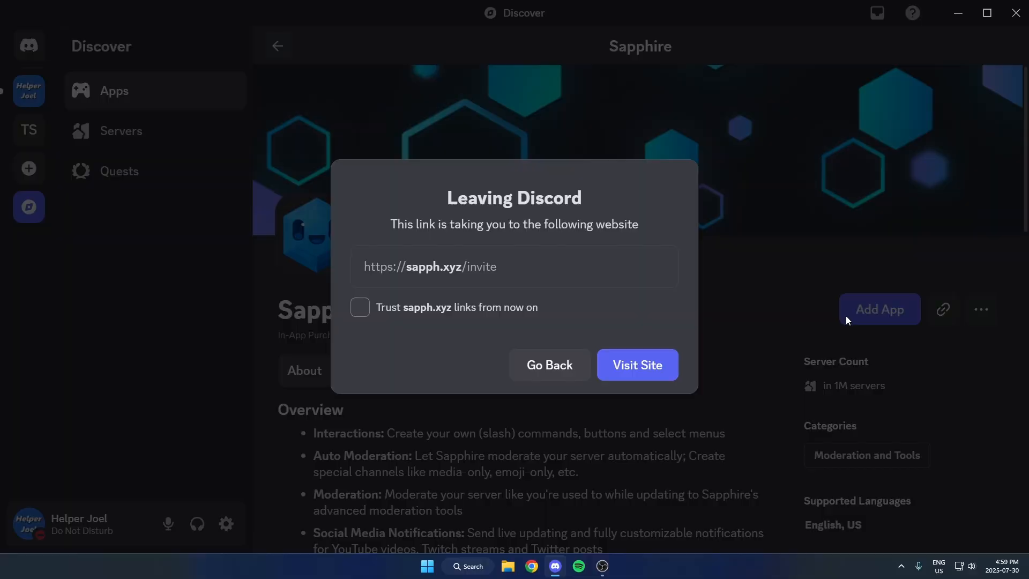
pyautogui.click(636, 364)
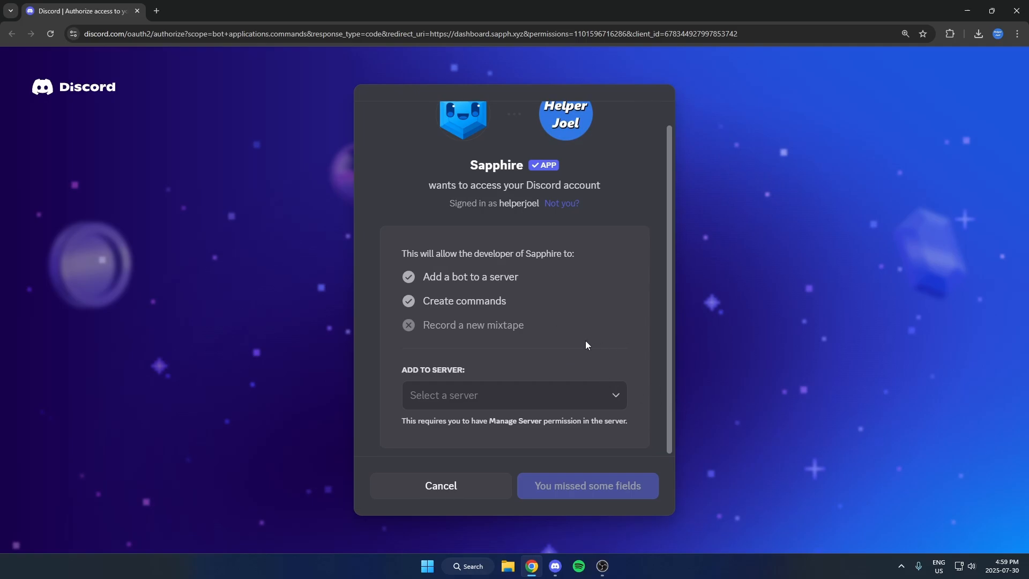
pyautogui.click(514, 394)
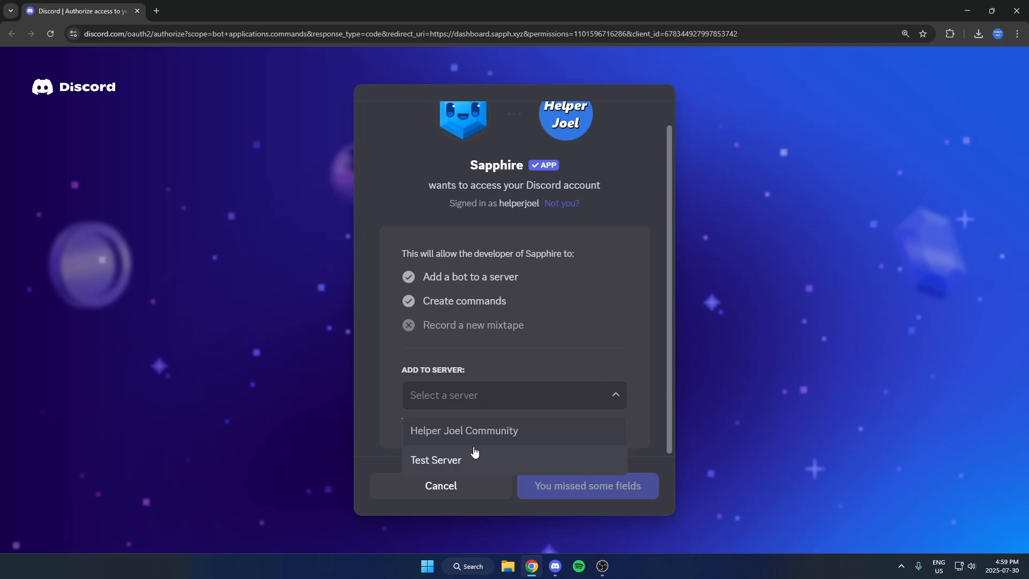
pyautogui.click(435, 459)
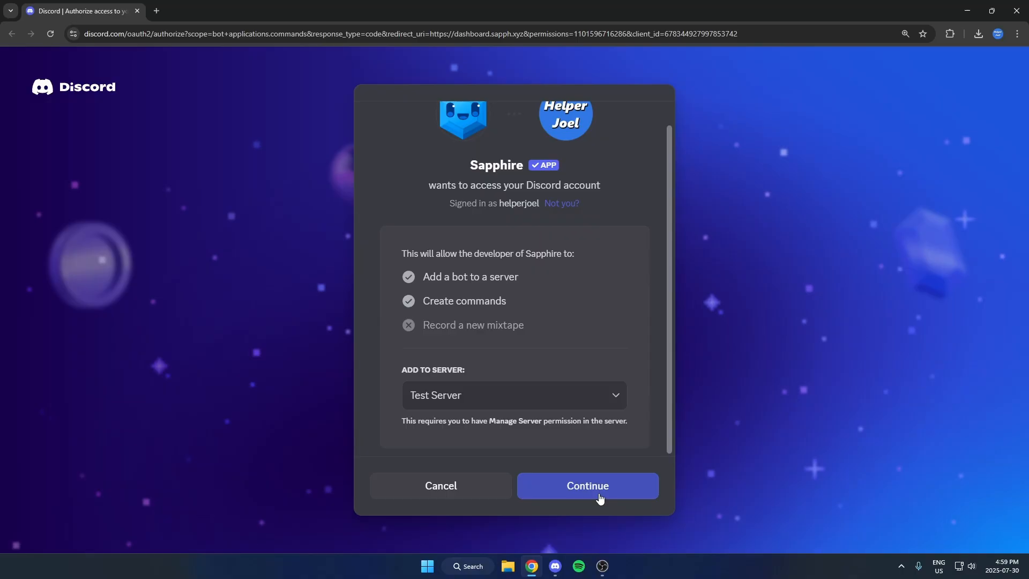
pyautogui.click(586, 485)
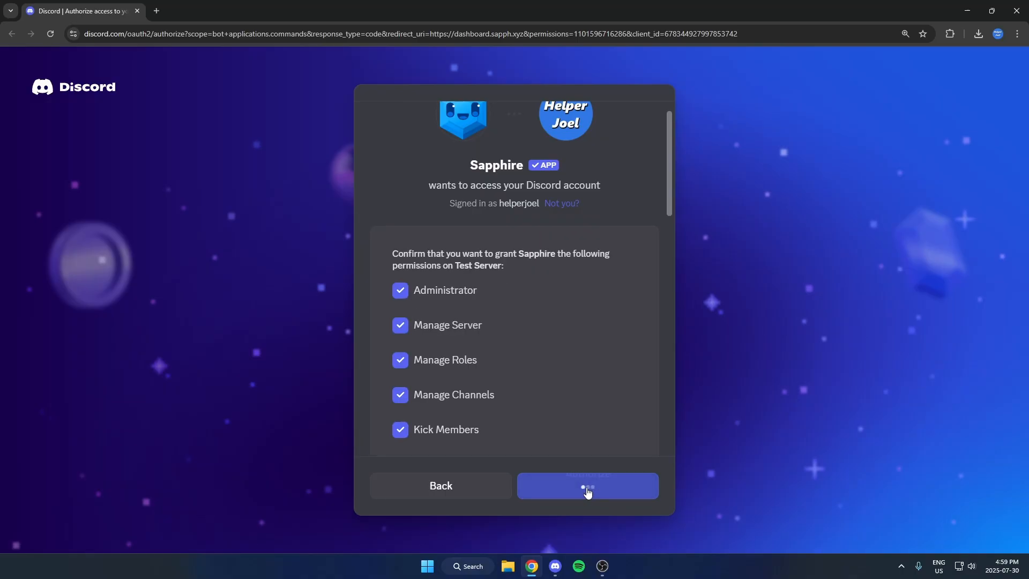
pyautogui.click(585, 491)
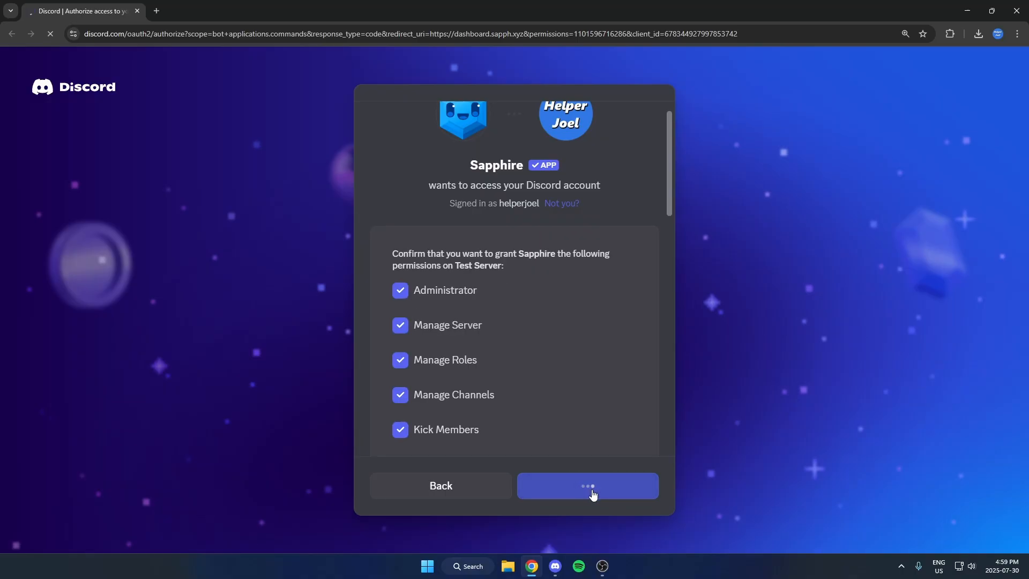
pyautogui.click(586, 485)
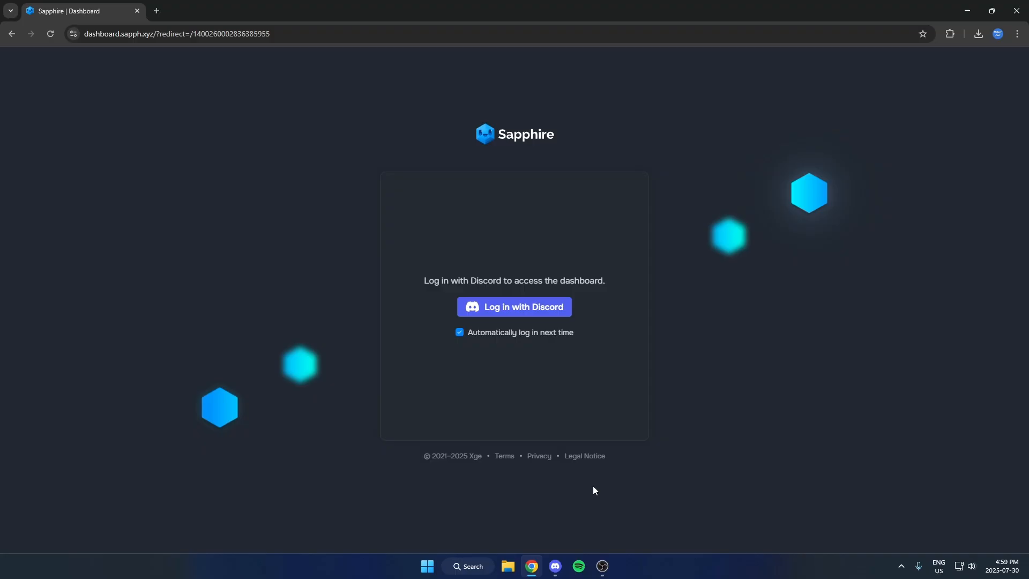
pyautogui.moveTo(555, 566)
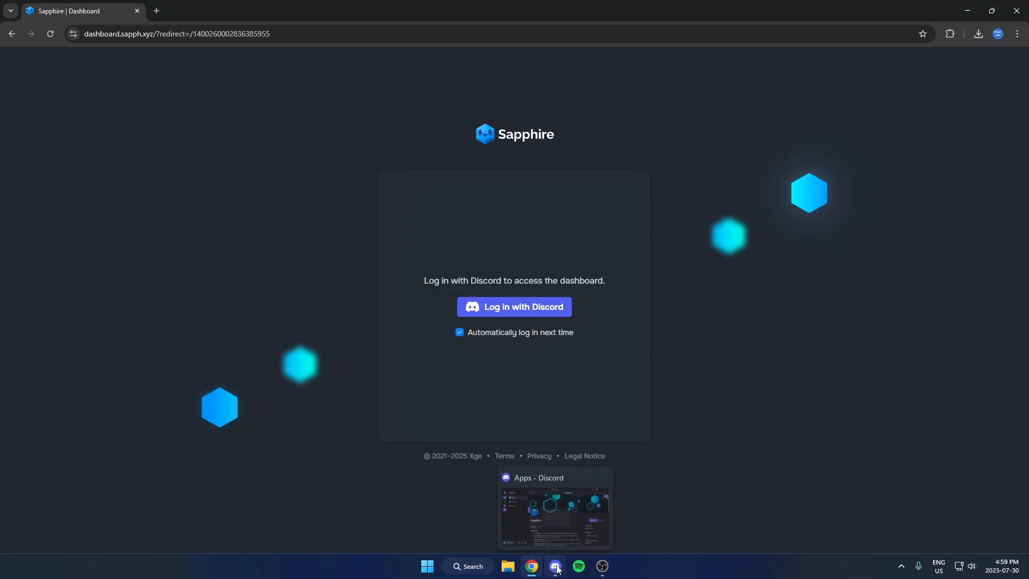
# - Return to the Discord app and go to Test Server
pyautogui.click(555, 566)
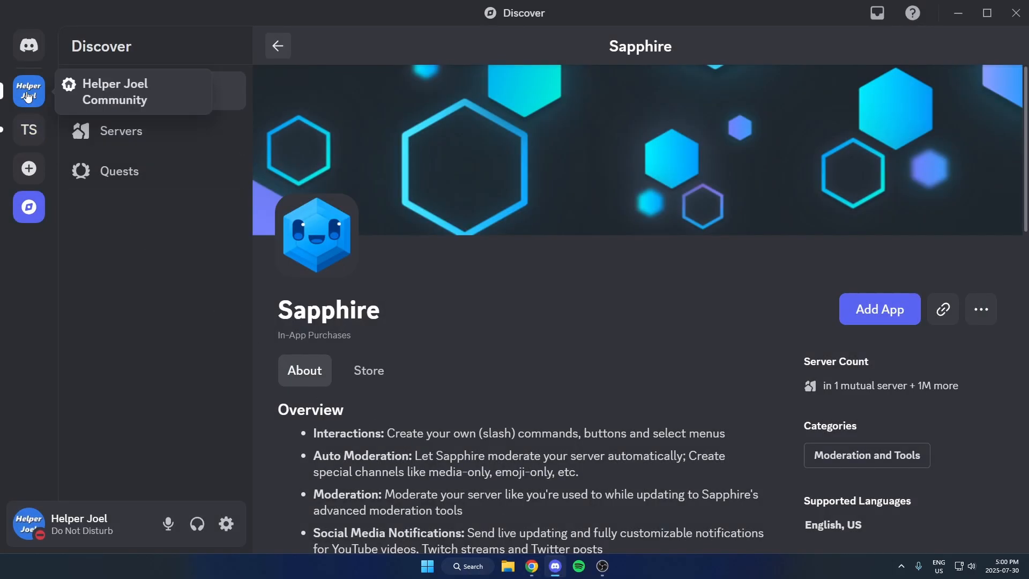
pyautogui.click(29, 130)
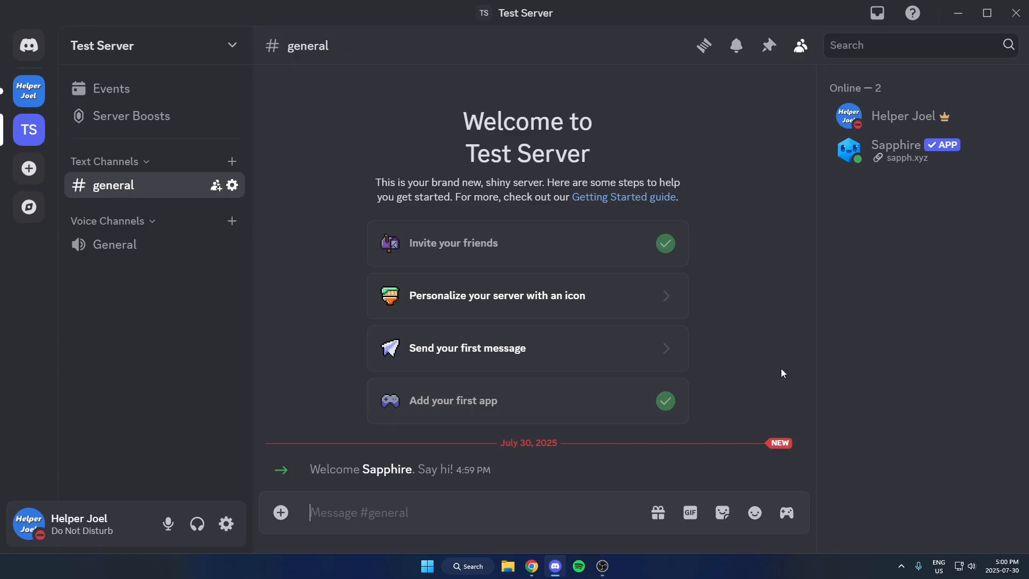
pyautogui.moveTo(756, 252)
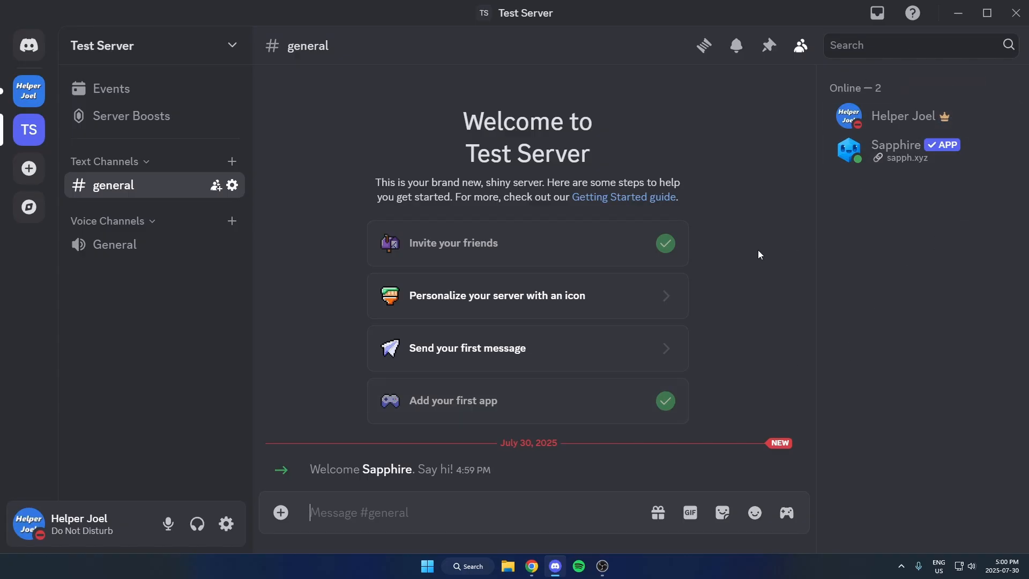
pyautogui.moveTo(231, 161)
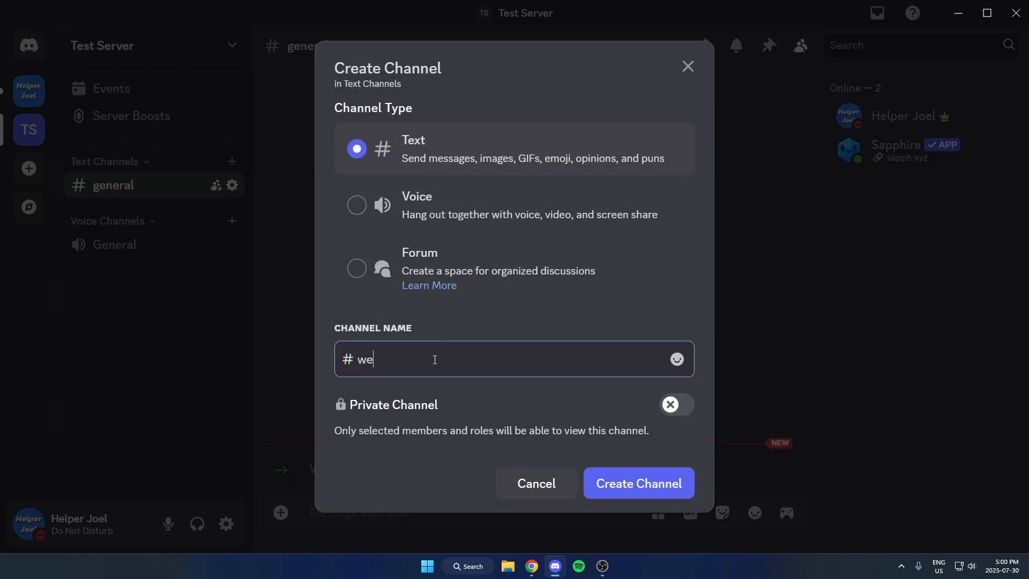
# - Finish naming the channel 'welcome' and create it
pyautogui.write('lcome')
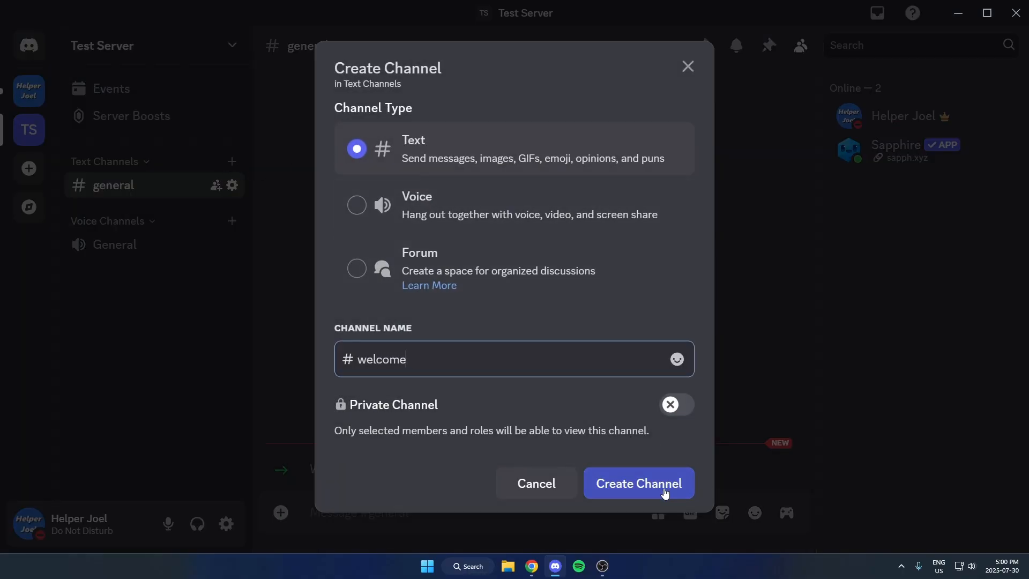
pyautogui.click(637, 483)
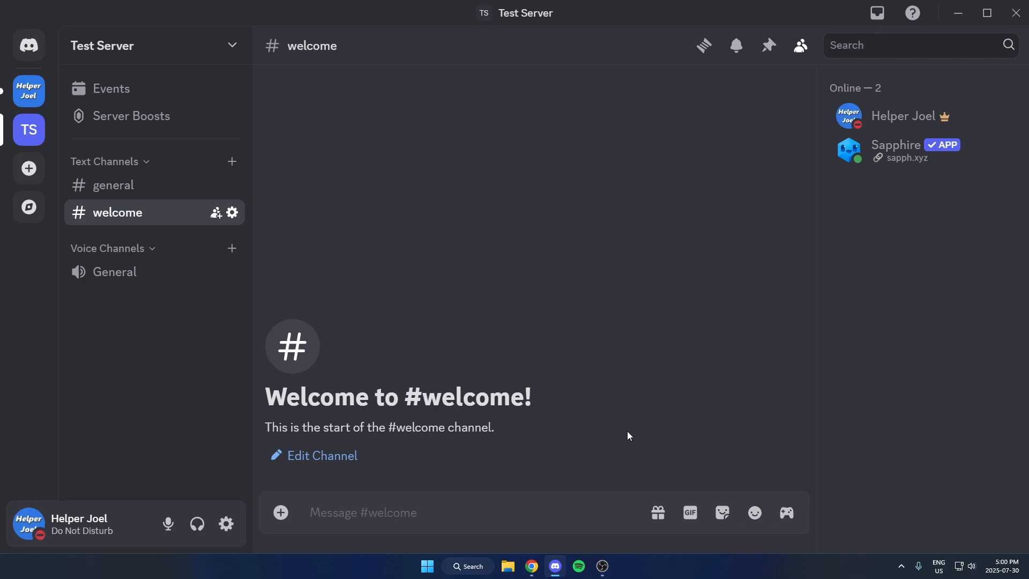
pyautogui.moveTo(573, 418)
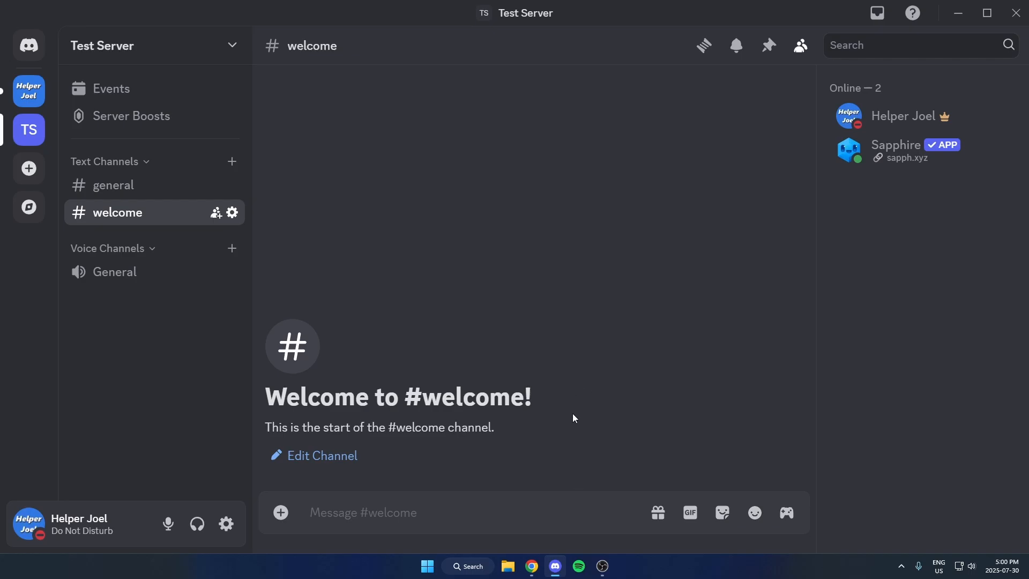
pyautogui.moveTo(756, 298)
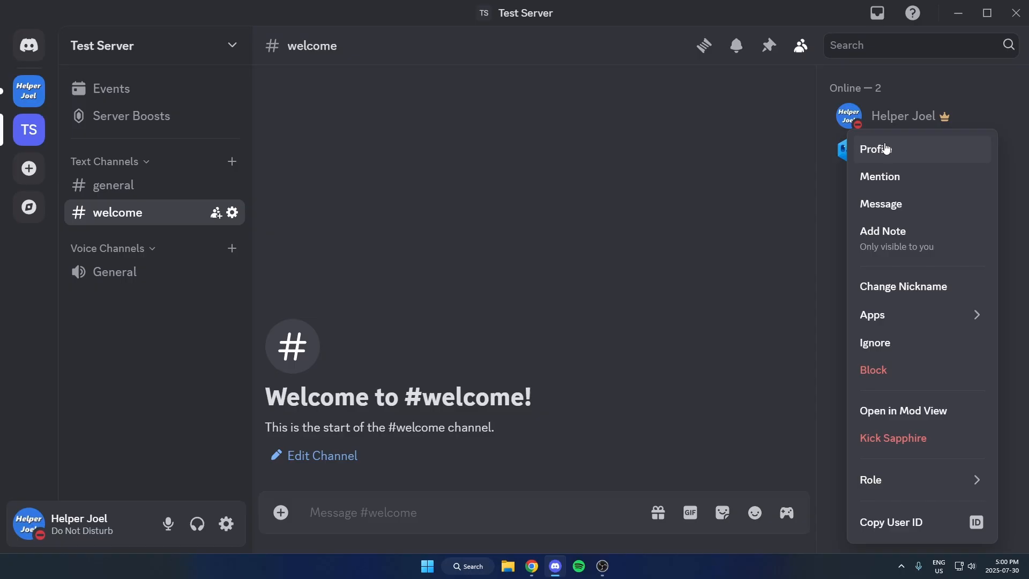
# - View Sapphire's bot profile and follow its Website link to sapph.xyz
pyautogui.click(875, 149)
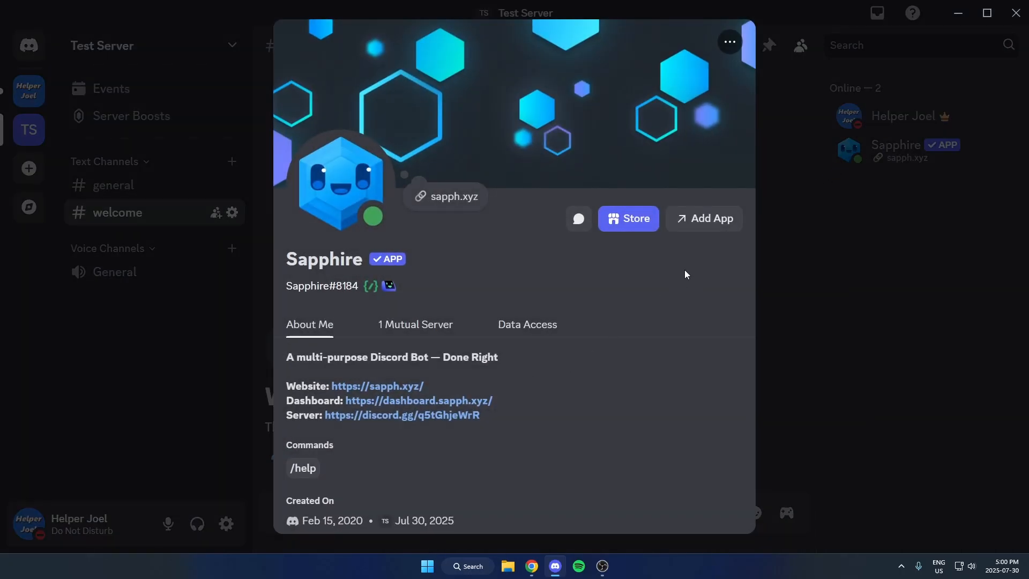
pyautogui.moveTo(541, 435)
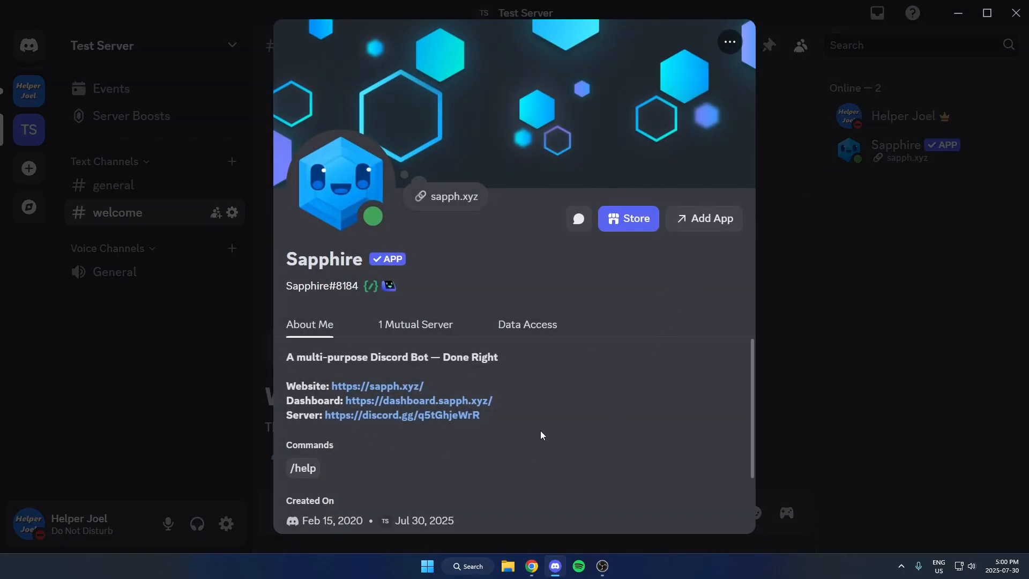
pyautogui.moveTo(377, 386)
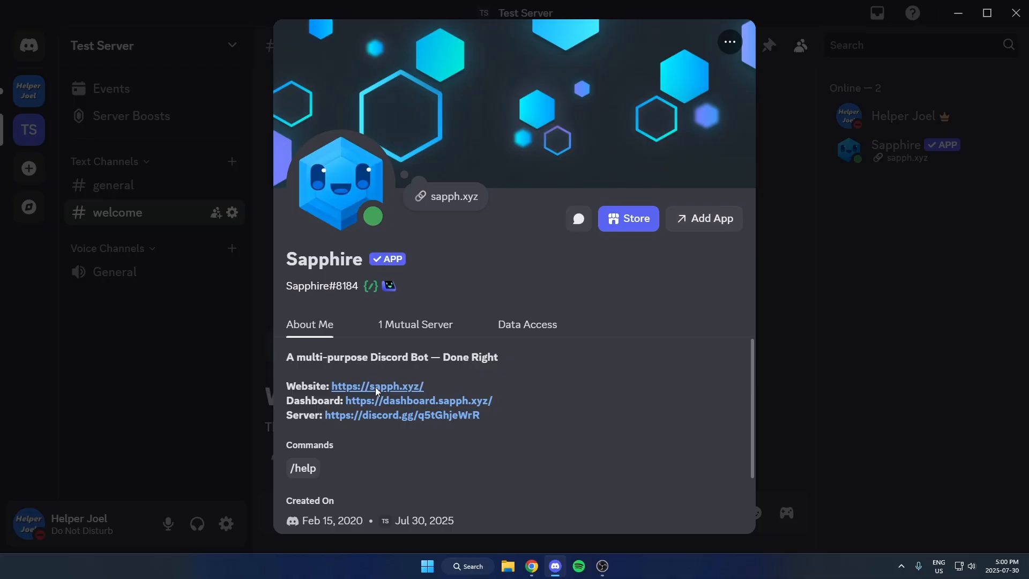
pyautogui.click(376, 385)
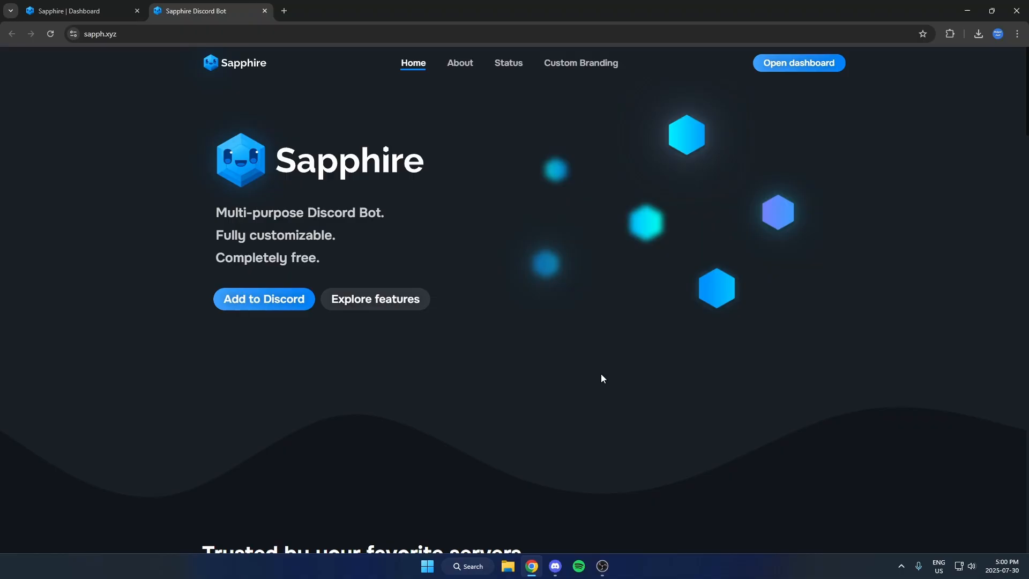
pyautogui.moveTo(798, 63)
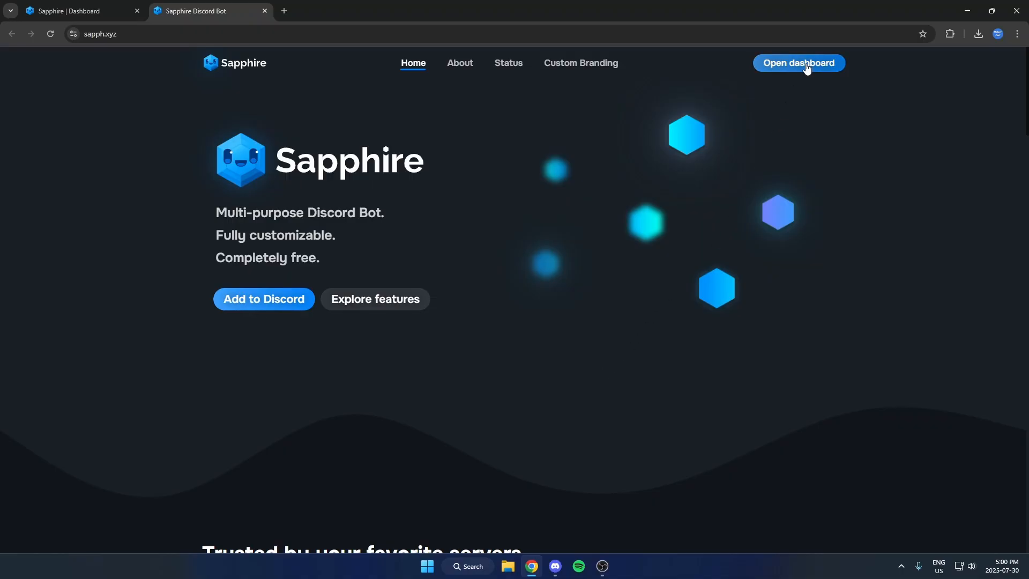
# - Log in to the Sapphire dashboard with Discord and select Test Server
pyautogui.click(798, 63)
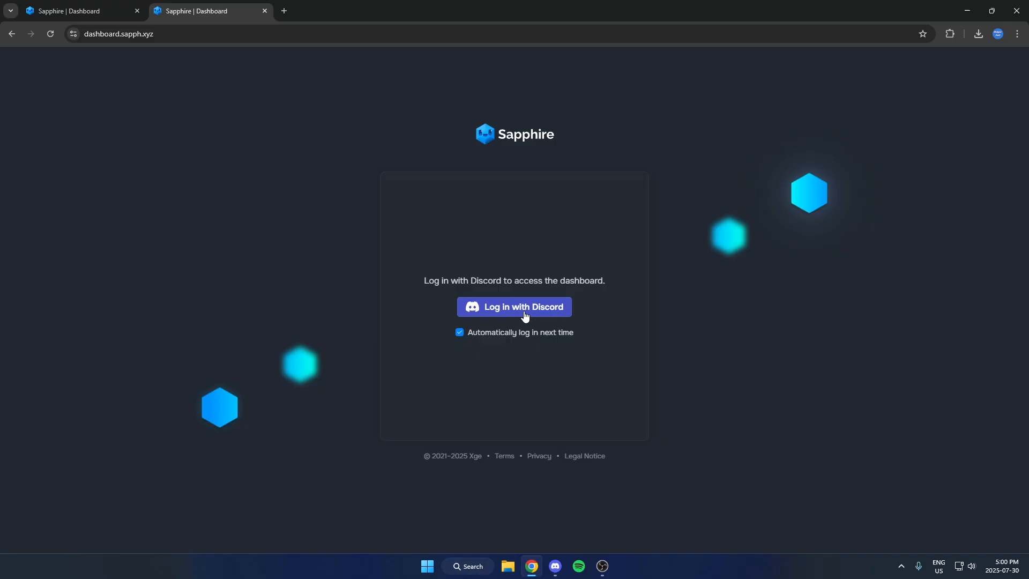
pyautogui.click(514, 306)
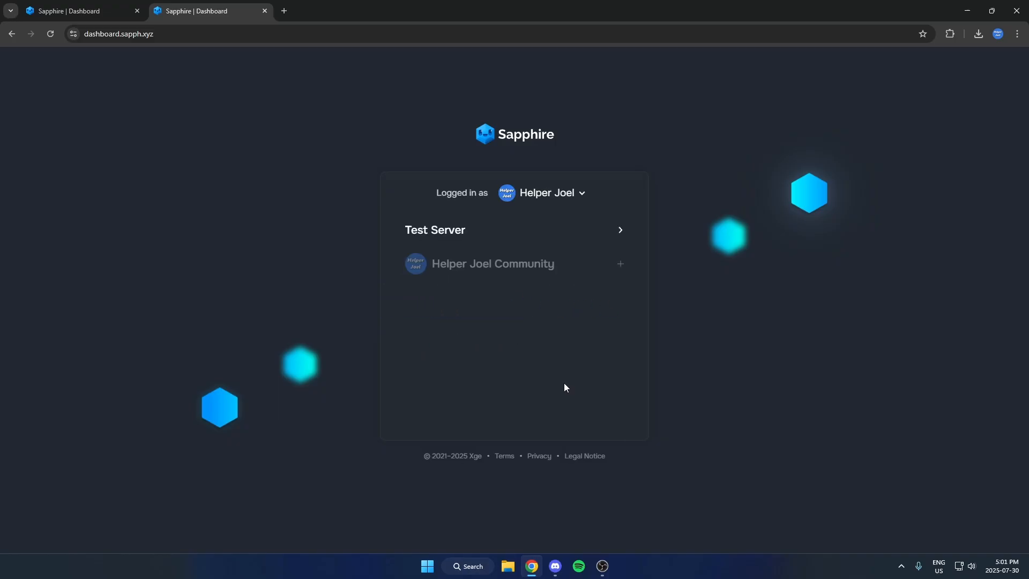
pyautogui.moveTo(454, 233)
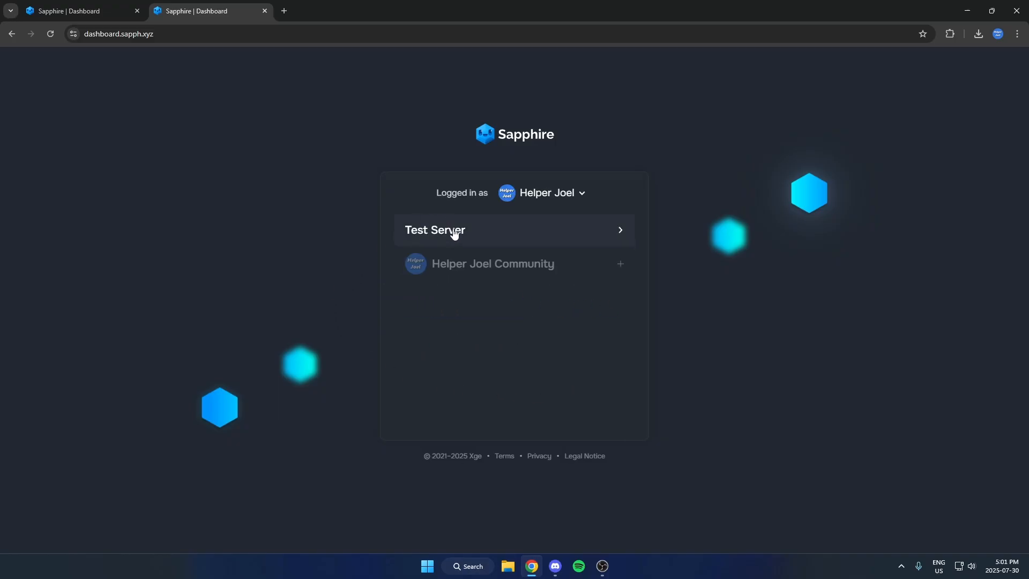
pyautogui.click(435, 230)
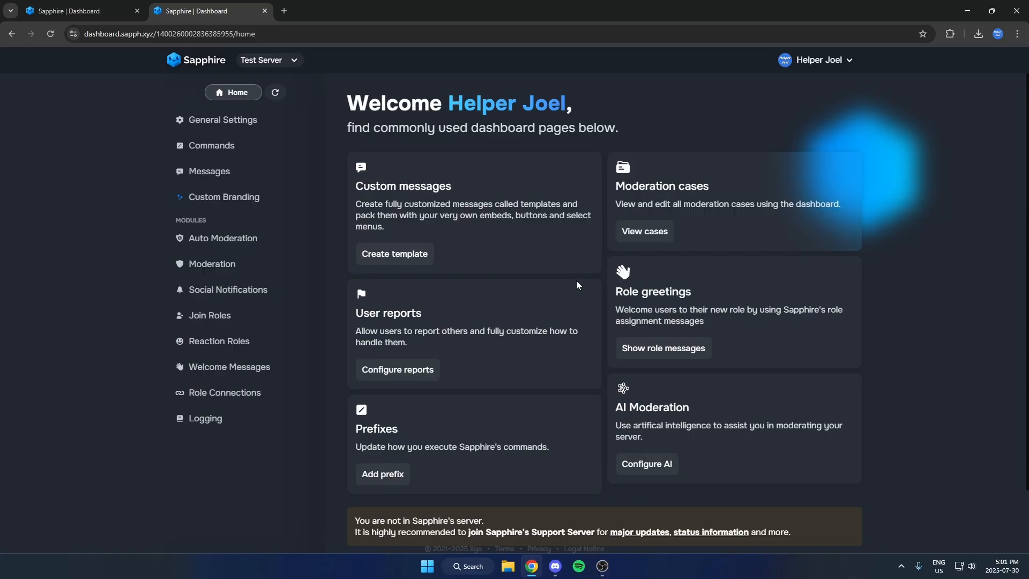
pyautogui.moveTo(153, 280)
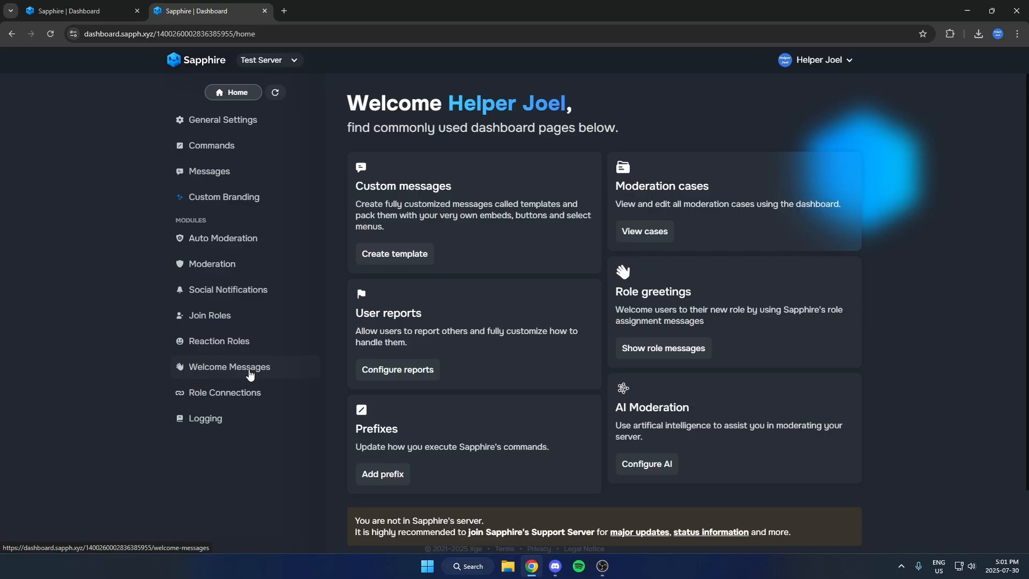
# - Open the Welcome Messages module and start a new join message
pyautogui.click(229, 366)
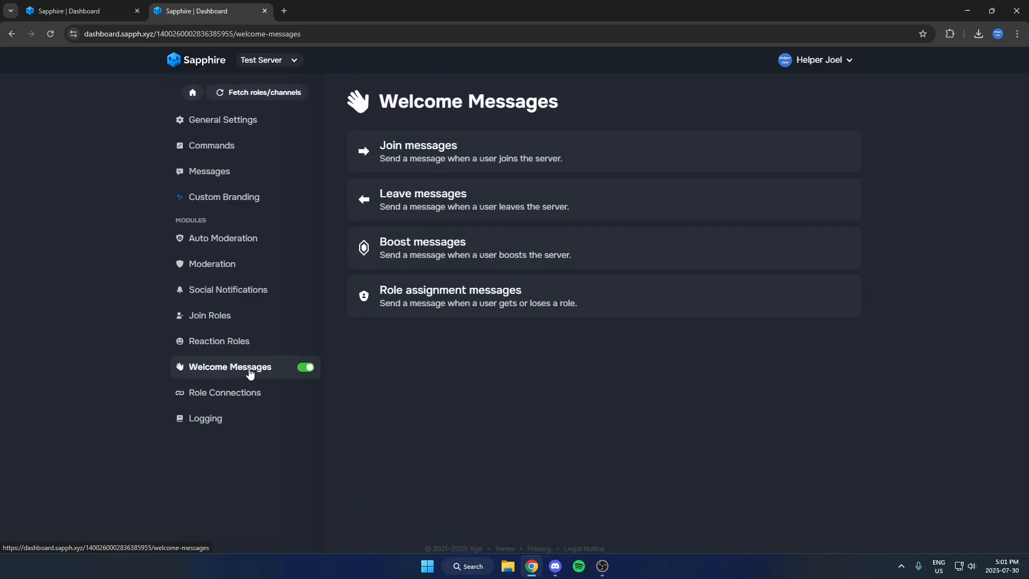
pyautogui.moveTo(513, 152)
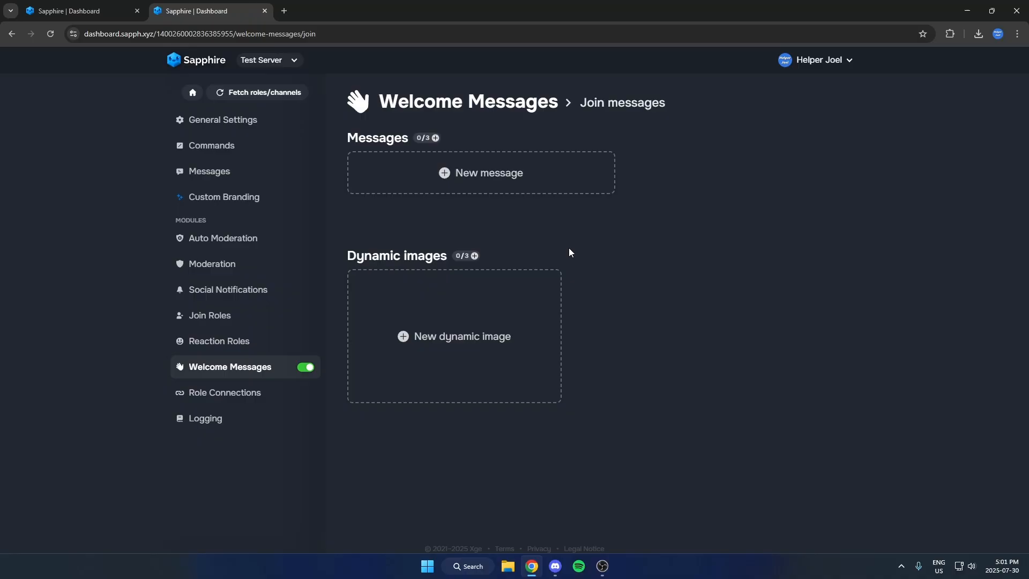
pyautogui.moveTo(457, 161)
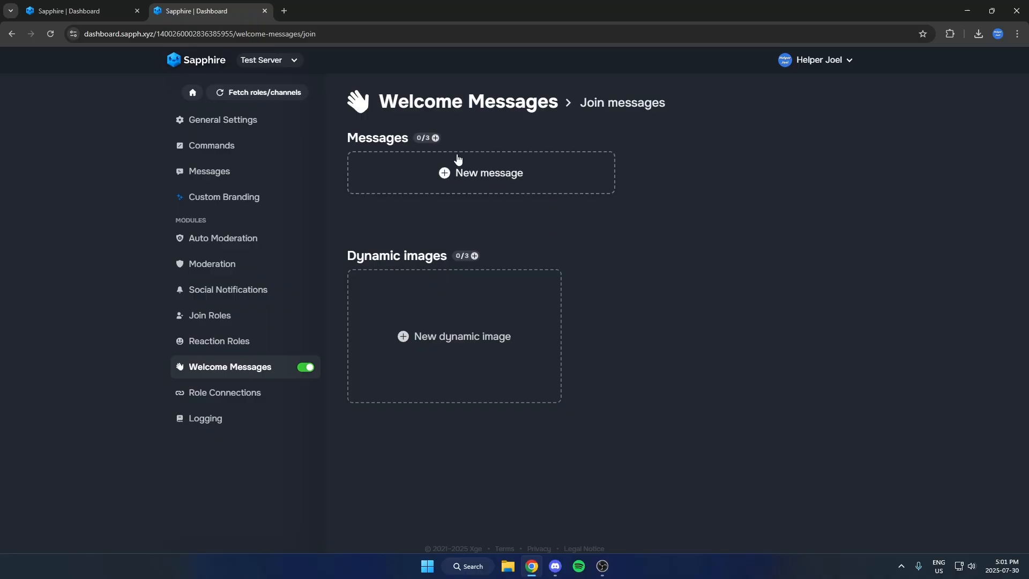
pyautogui.click(488, 172)
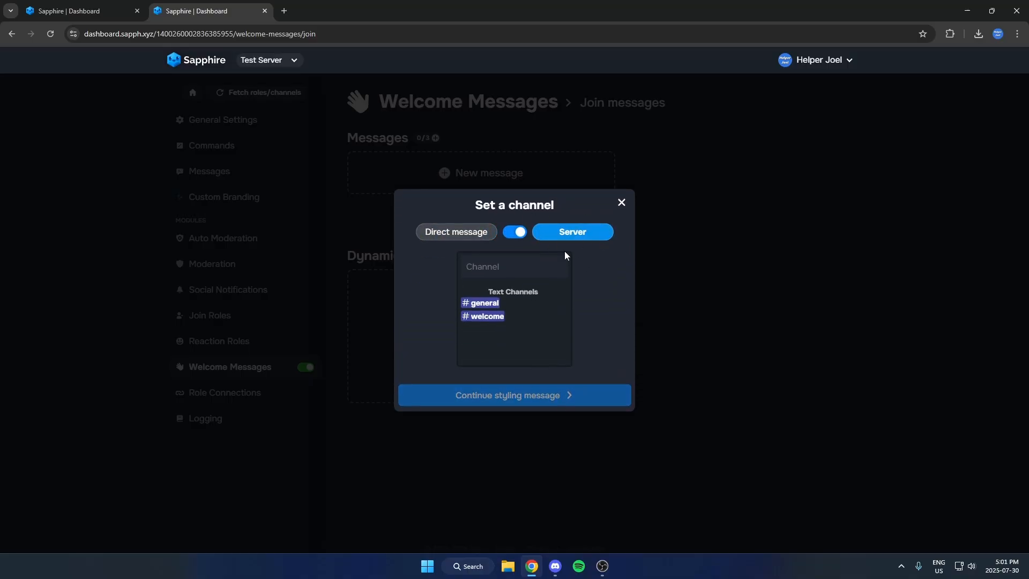
pyautogui.moveTo(487, 317)
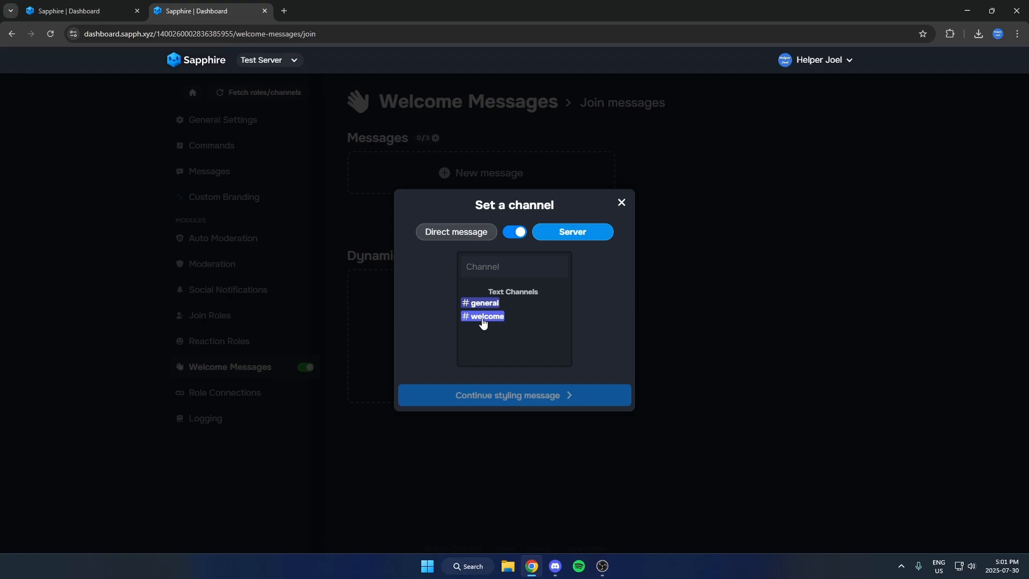
# - Set #welcome as the join message channel and move on to styling
pyautogui.click(484, 315)
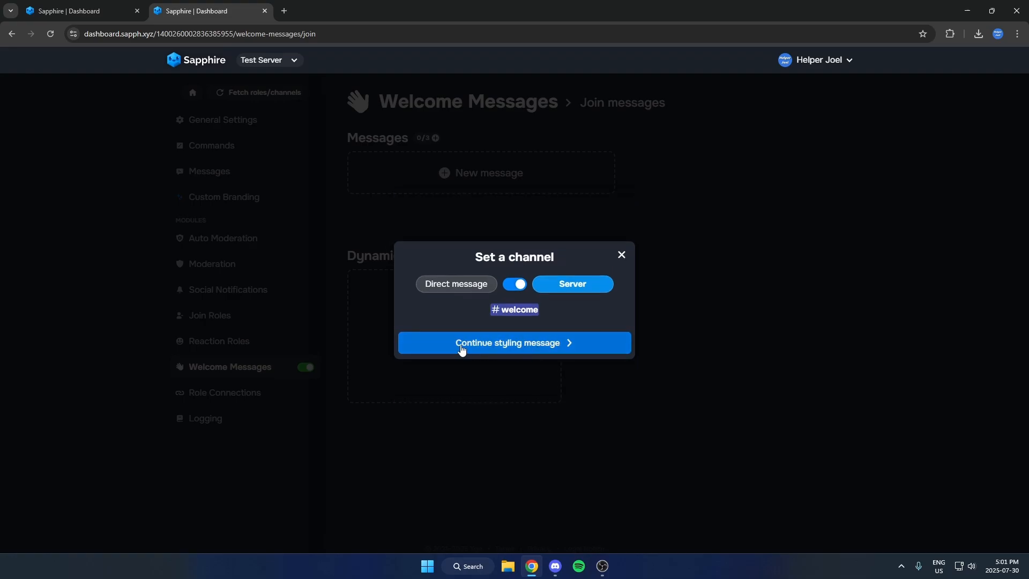
pyautogui.moveTo(577, 346)
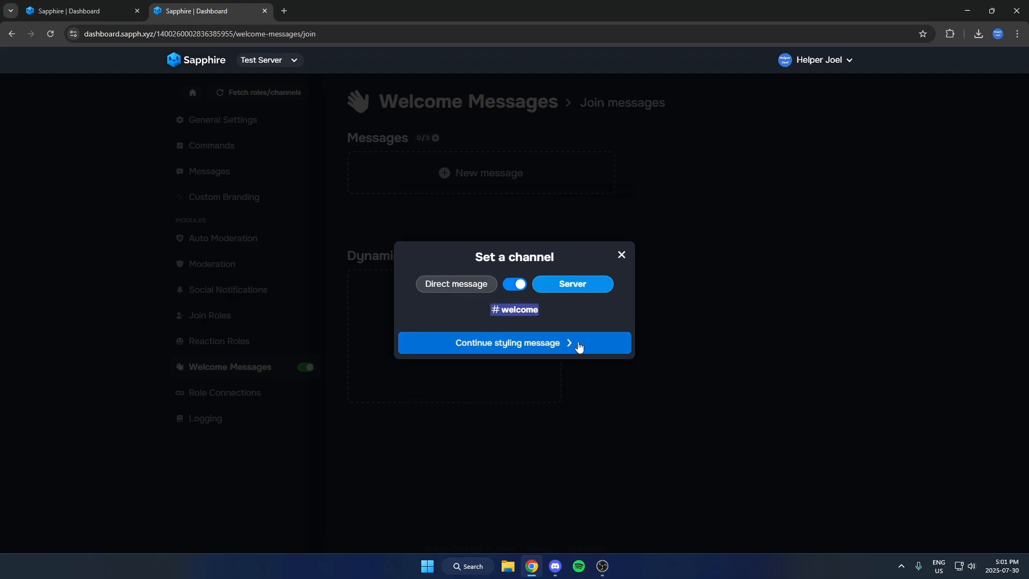
pyautogui.click(513, 342)
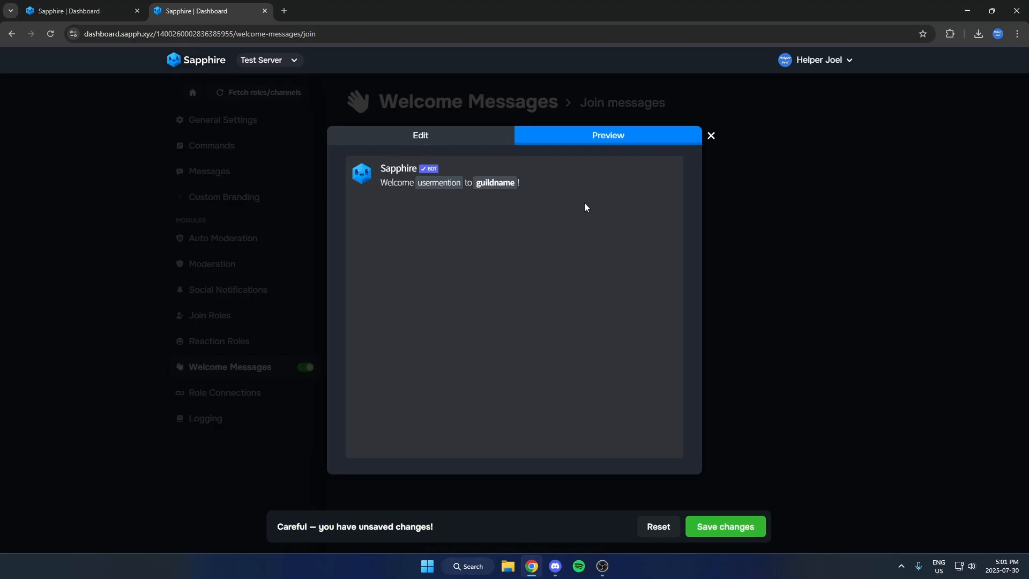
pyautogui.moveTo(468, 138)
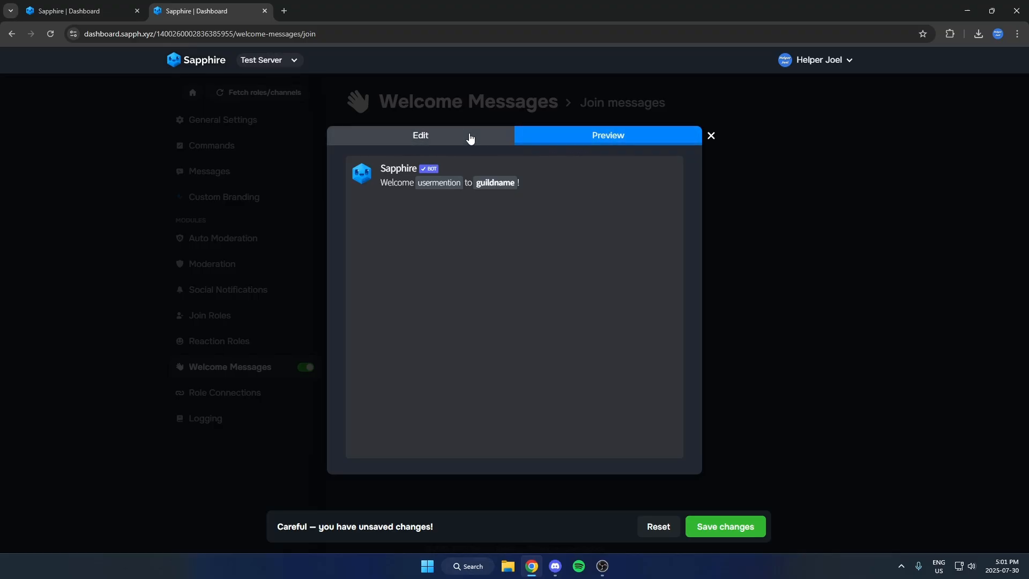
pyautogui.moveTo(377, 187)
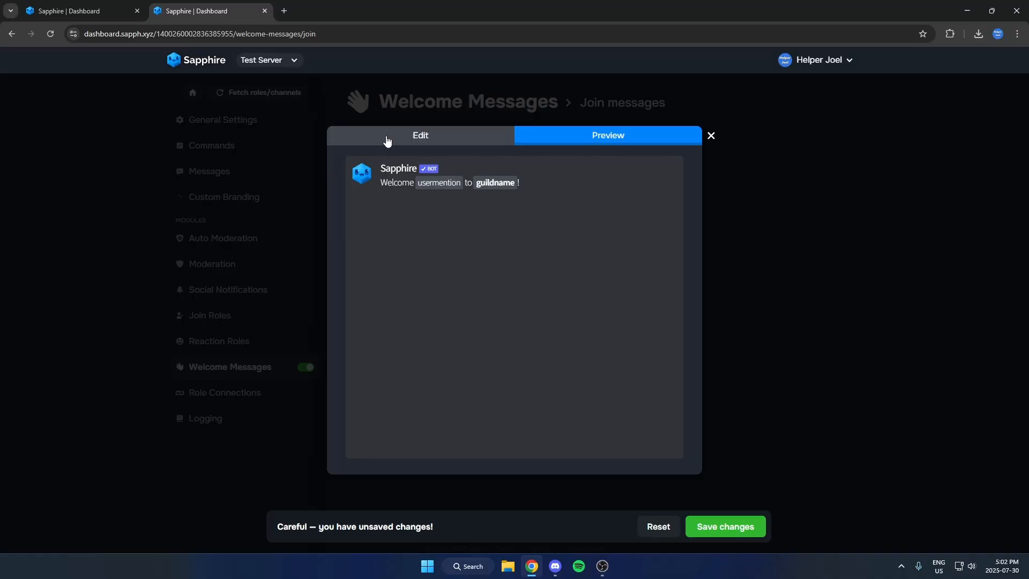
# - Add an embed in the Edit tab and enter 'Thanks for Joining!' as its heading
pyautogui.click(420, 135)
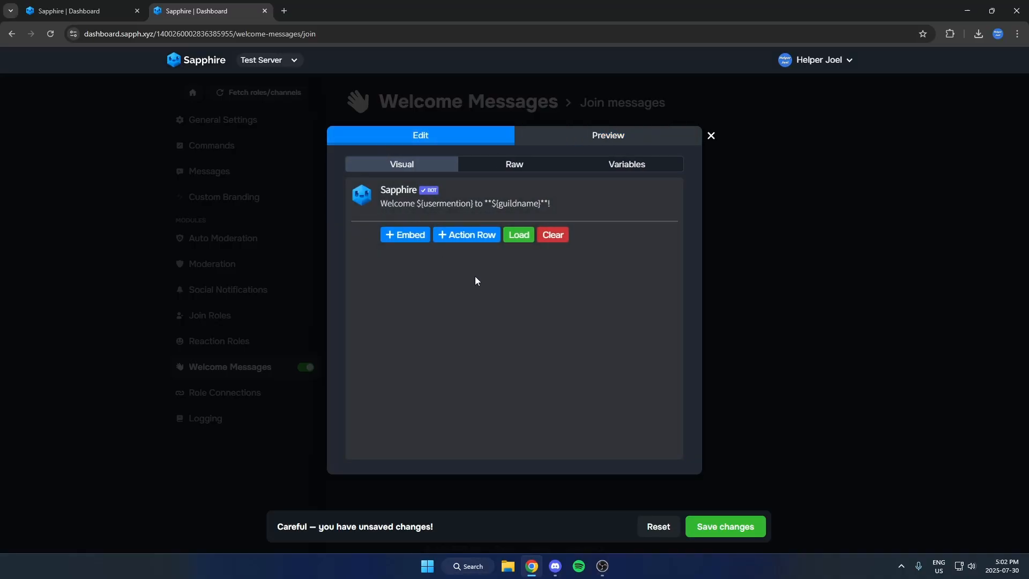
pyautogui.moveTo(567, 192)
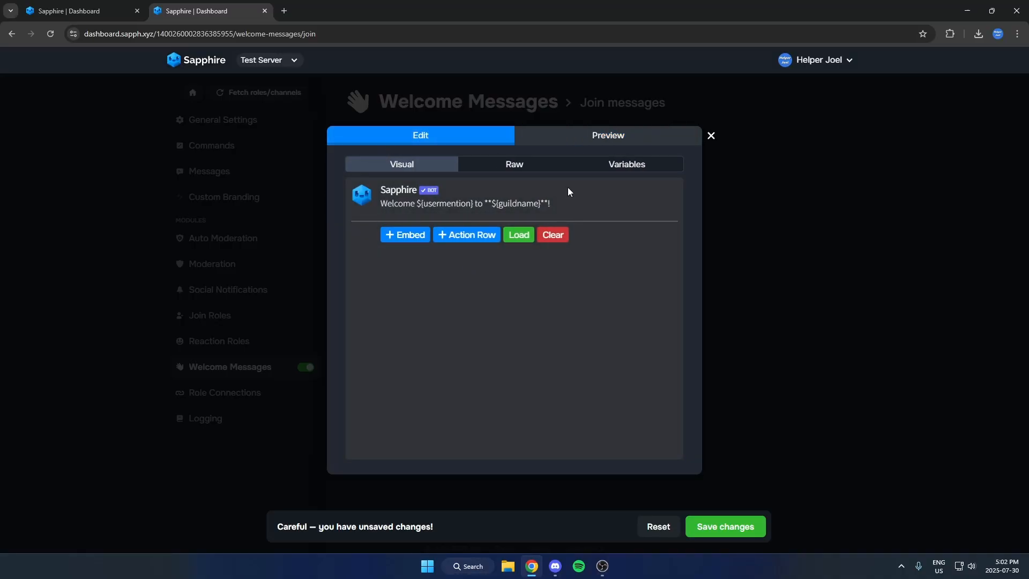
pyautogui.moveTo(519, 184)
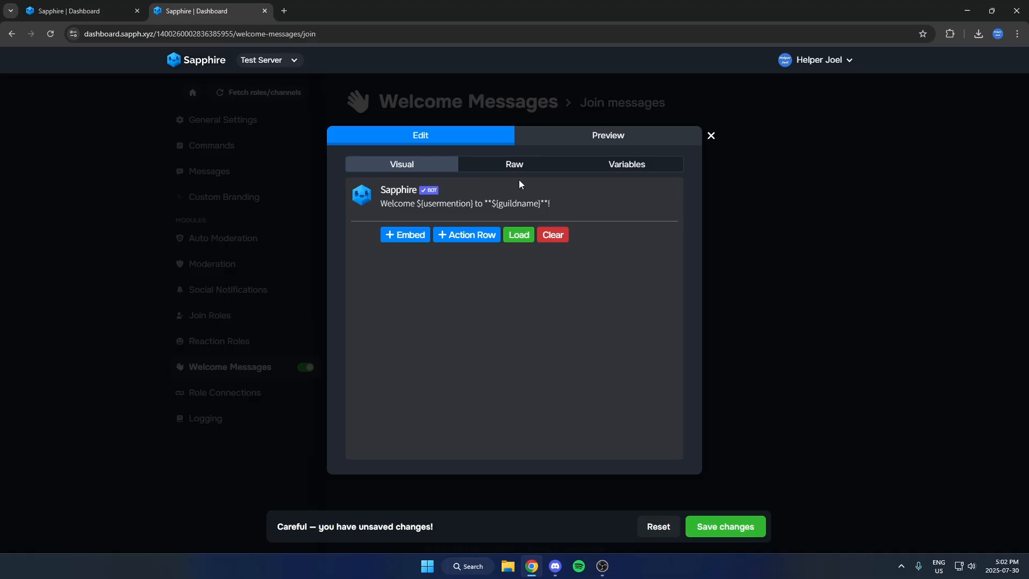
pyautogui.moveTo(569, 283)
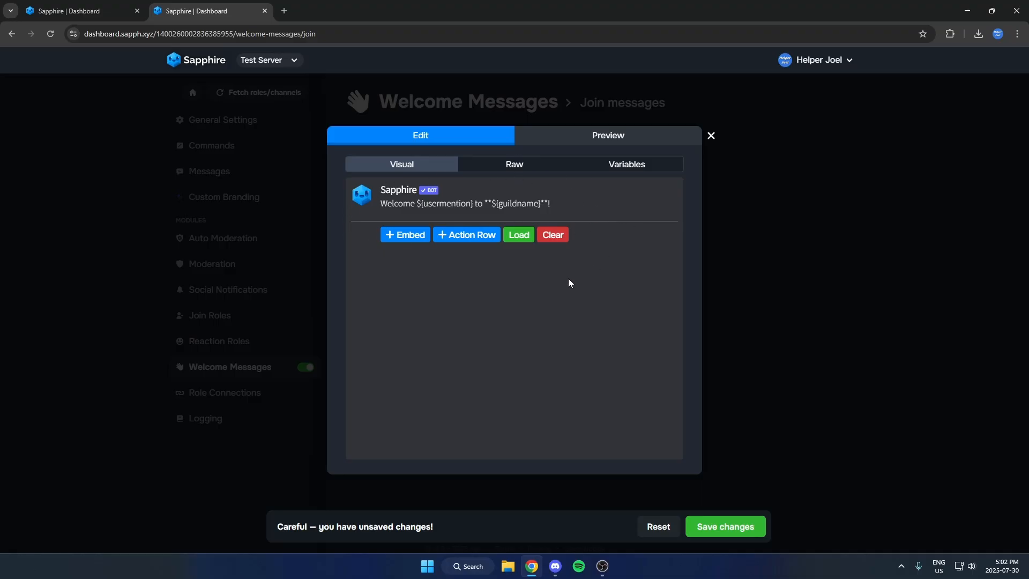
pyautogui.click(405, 234)
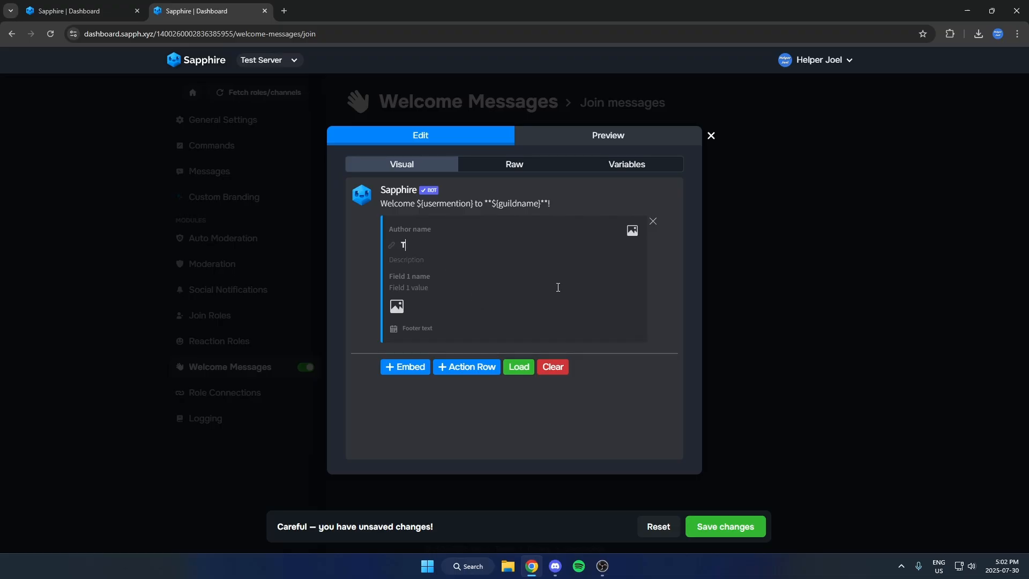
pyautogui.write('hanks for')
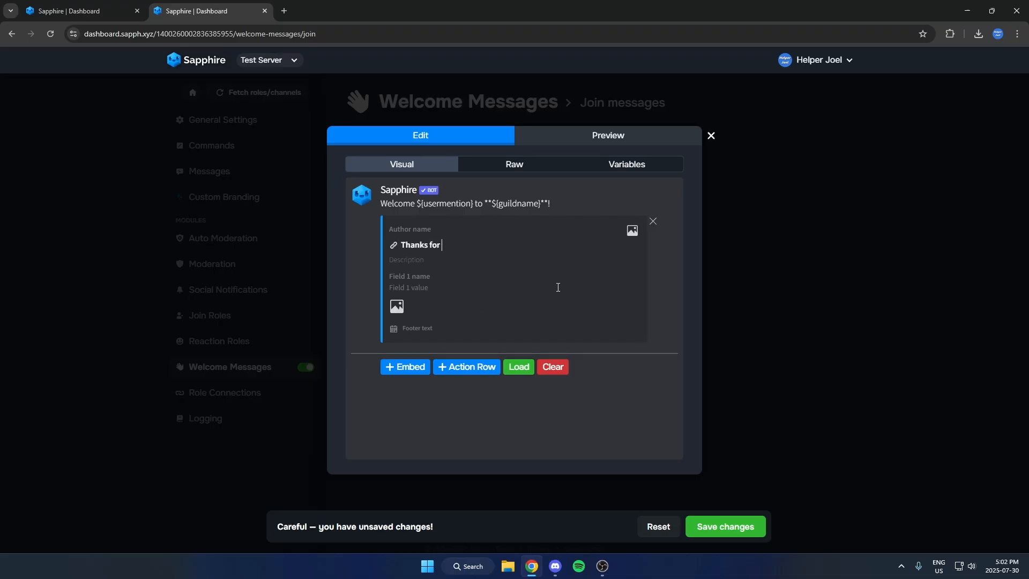
pyautogui.write('Joining!')
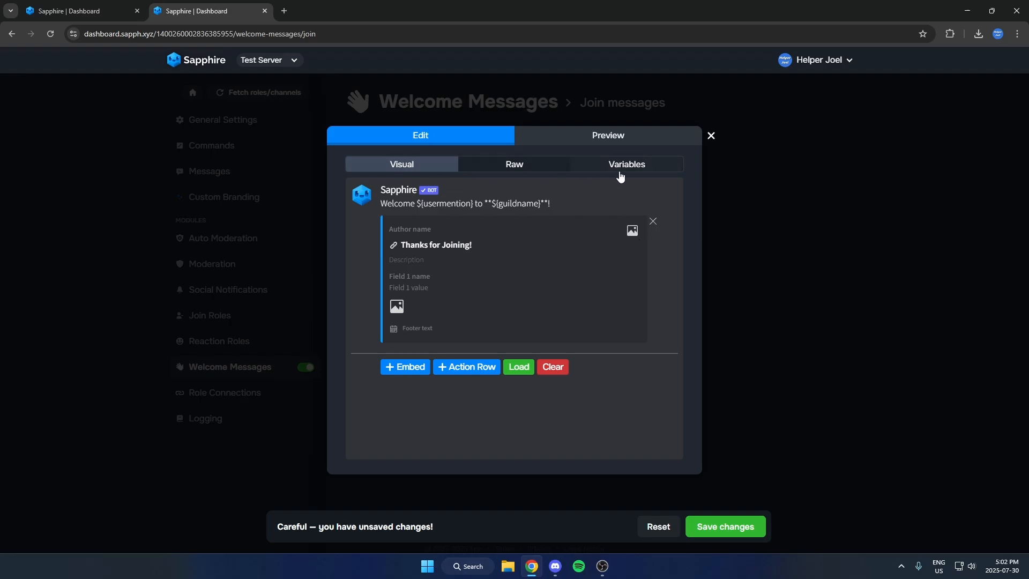
pyautogui.moveTo(625, 173)
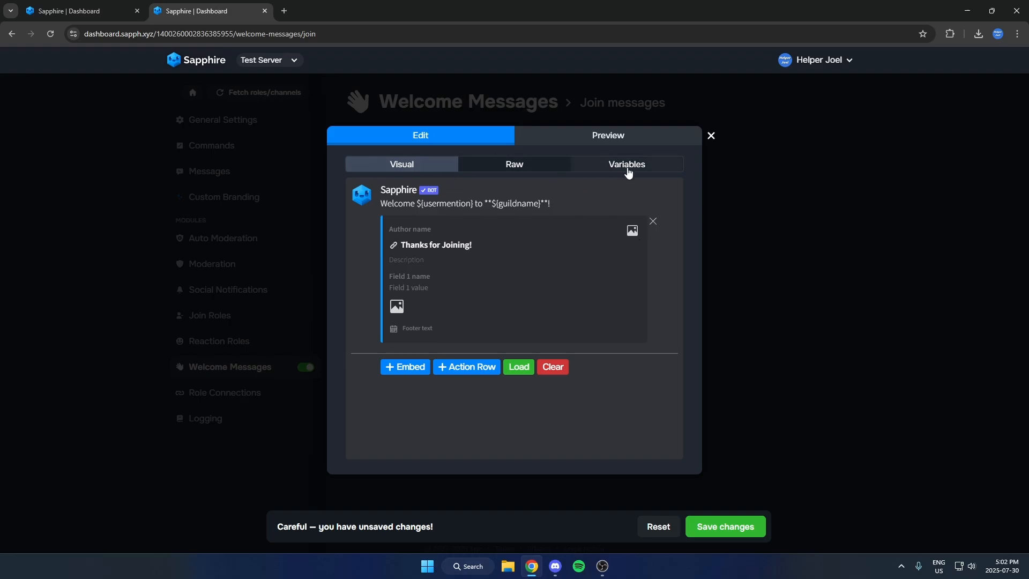
pyautogui.click(625, 163)
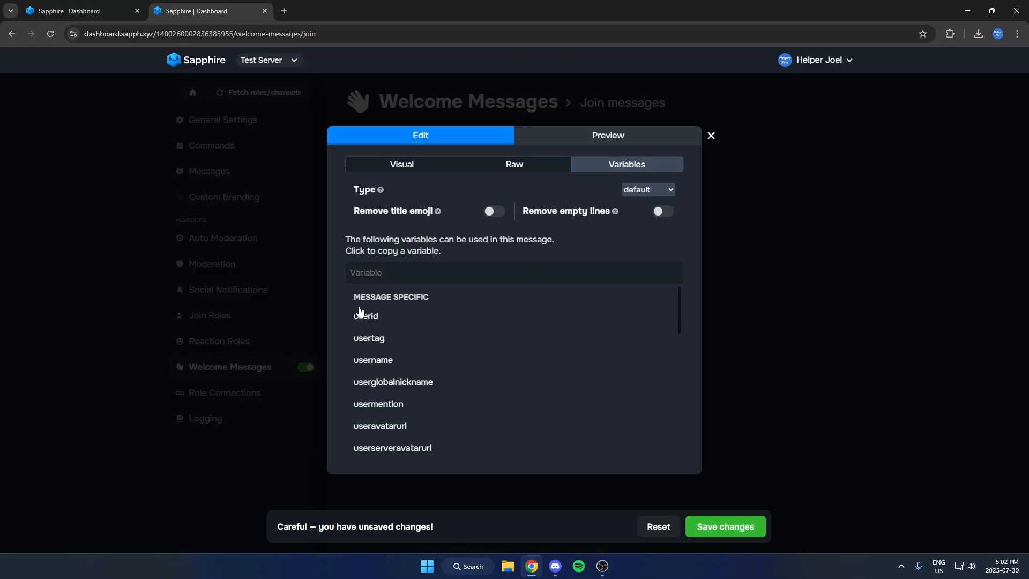
pyautogui.scroll(-3)
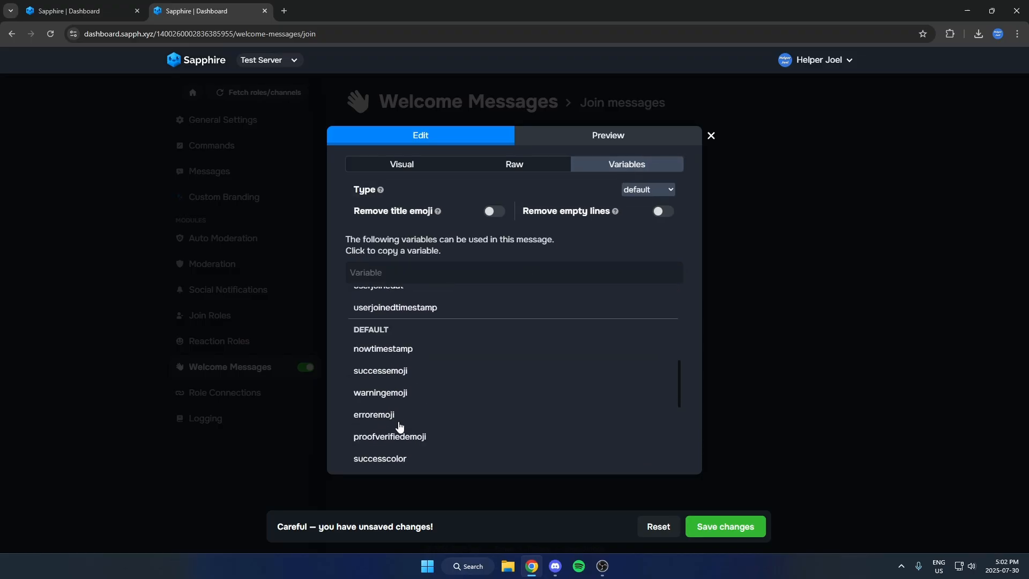
pyautogui.scroll(3)
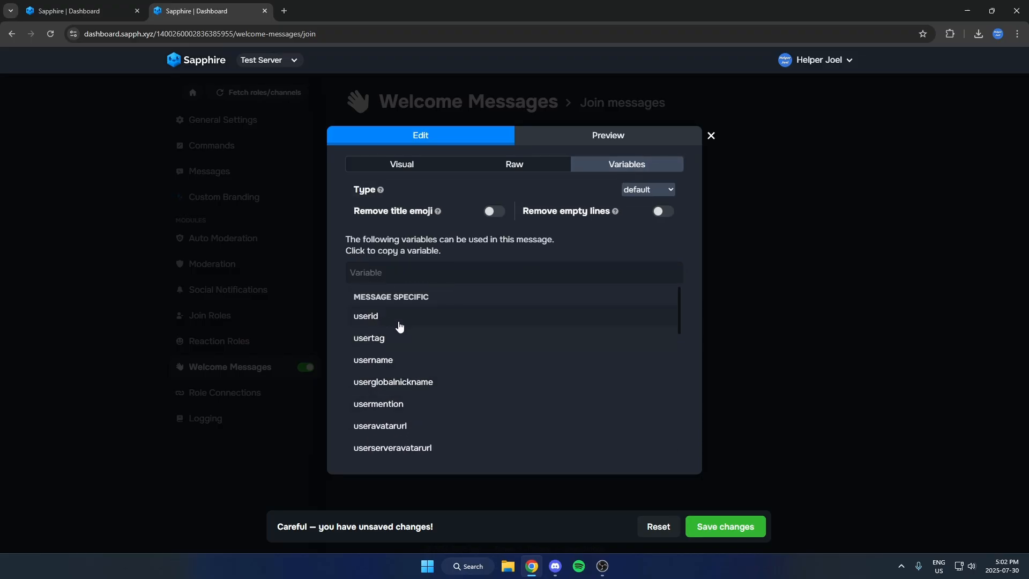
pyautogui.moveTo(398, 346)
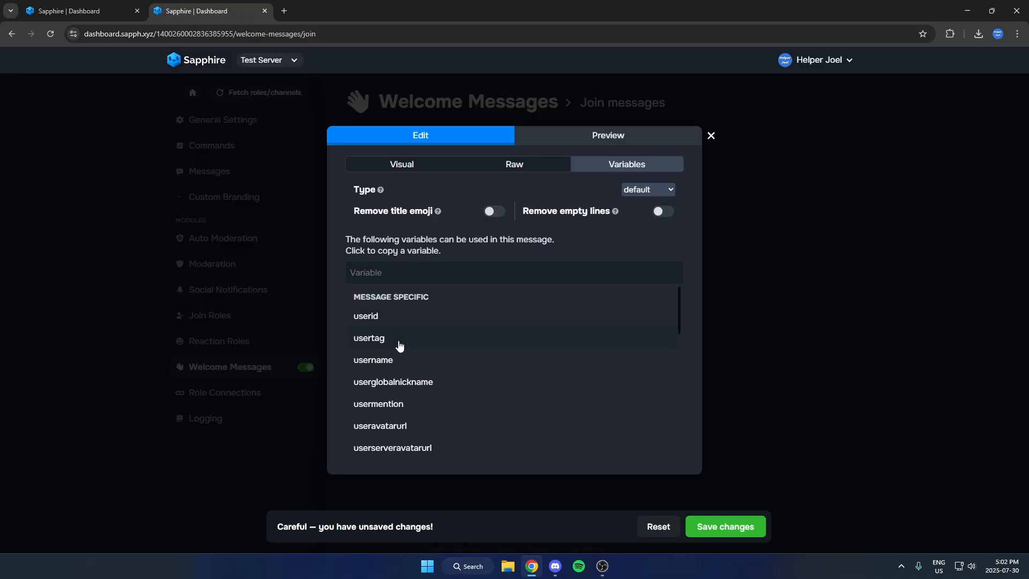
pyautogui.moveTo(421, 342)
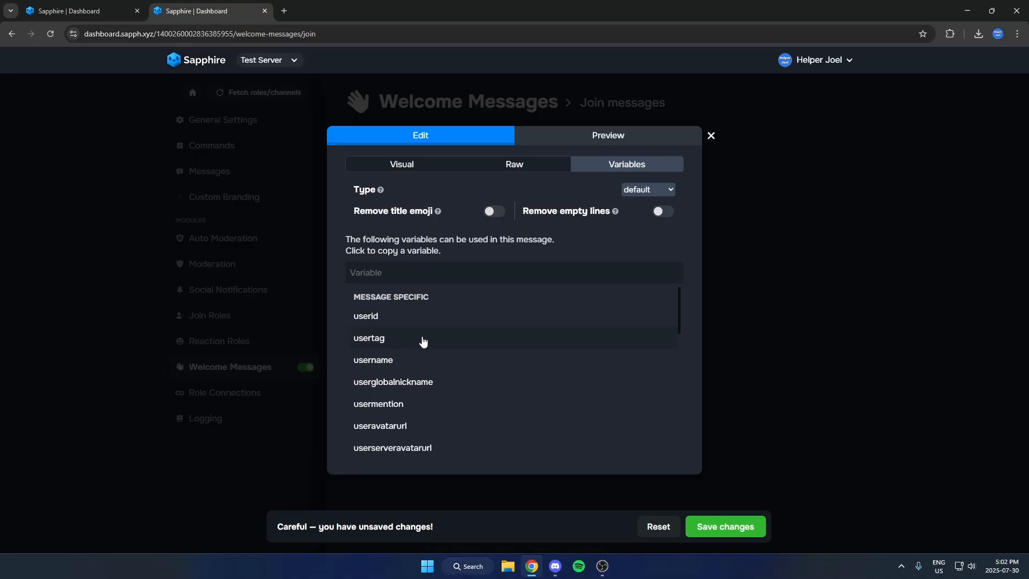
pyautogui.moveTo(368, 323)
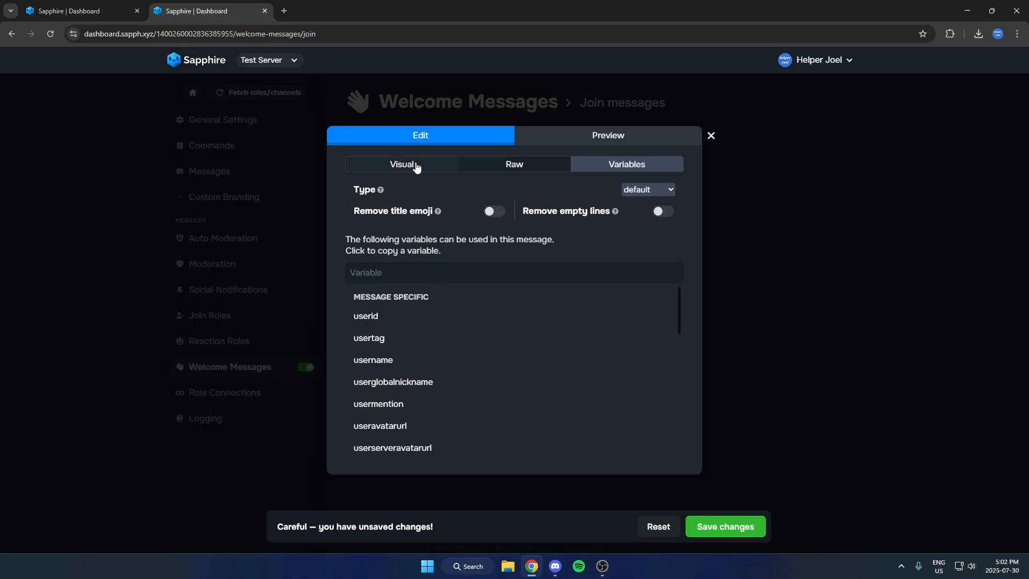
pyautogui.click(400, 164)
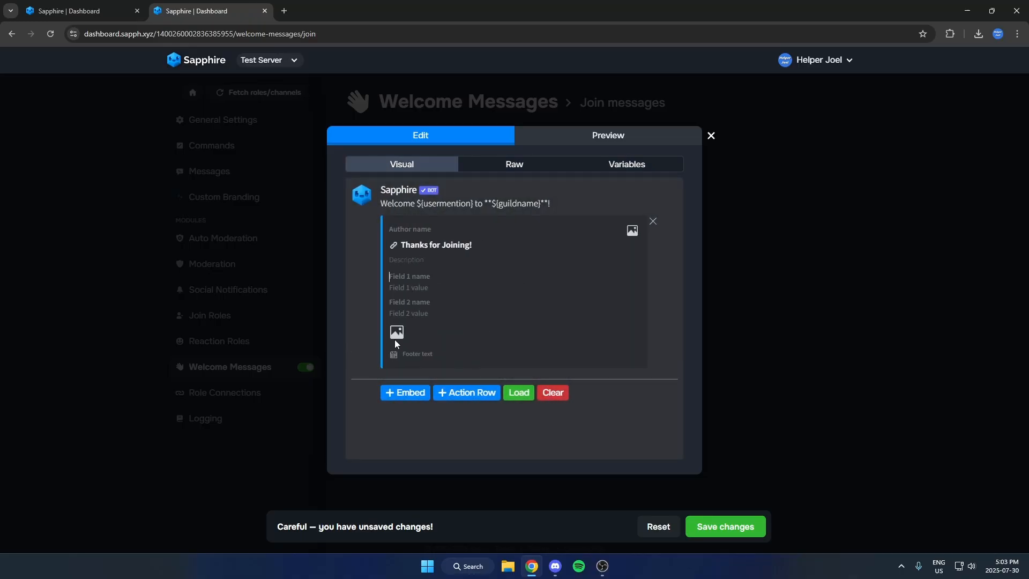
pyautogui.moveTo(397, 333)
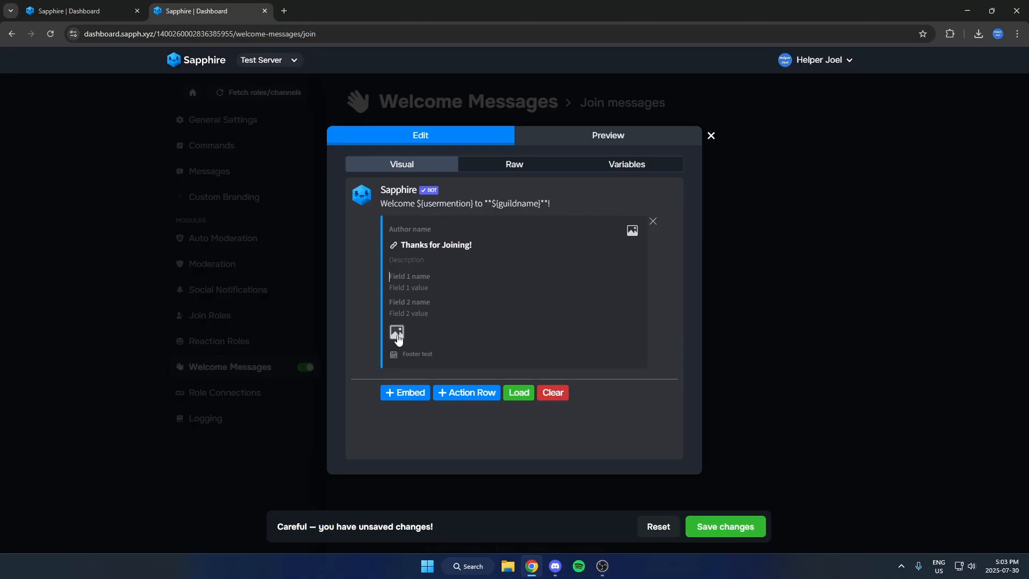
# - Open the embed image setting, then copy the WELCOME banner image from Discord's #welcome
pyautogui.click(397, 333)
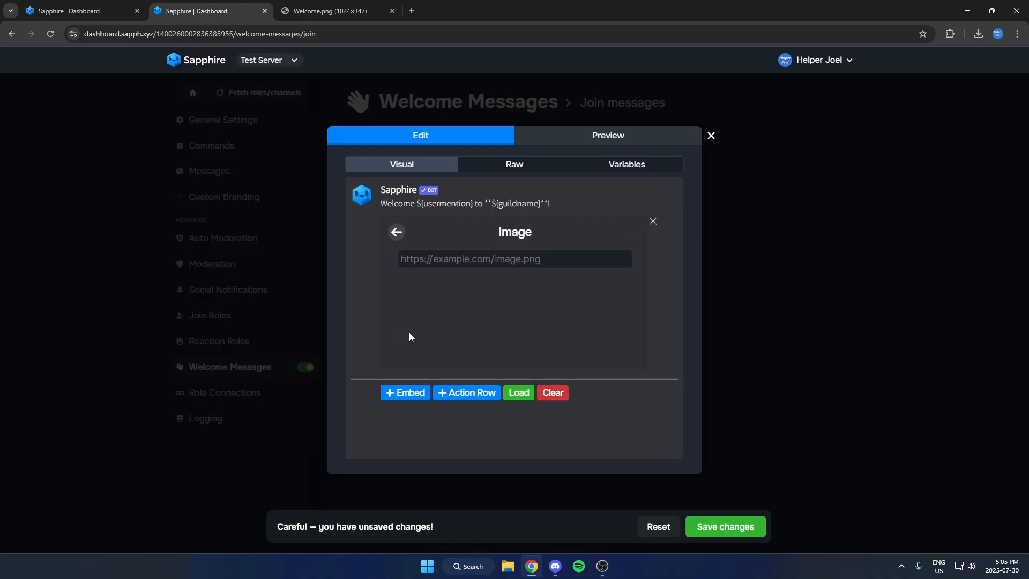
pyautogui.moveTo(540, 246)
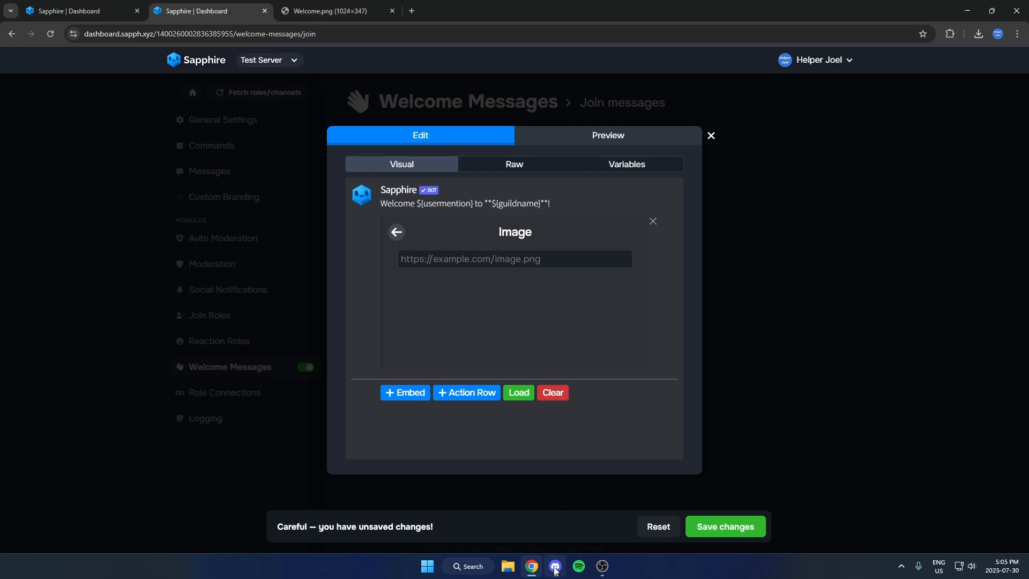
pyautogui.click(555, 568)
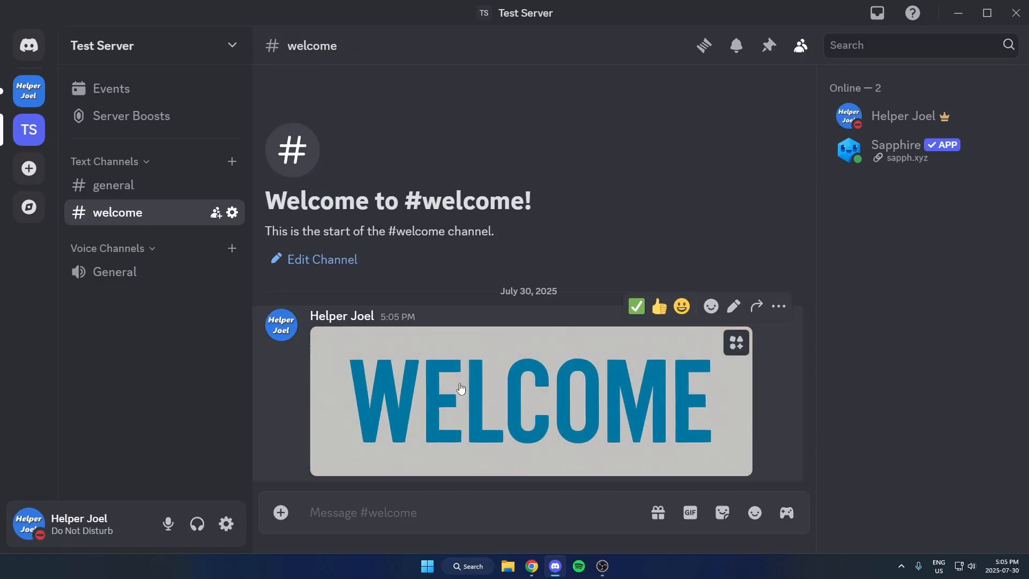
pyautogui.rightClick(459, 387)
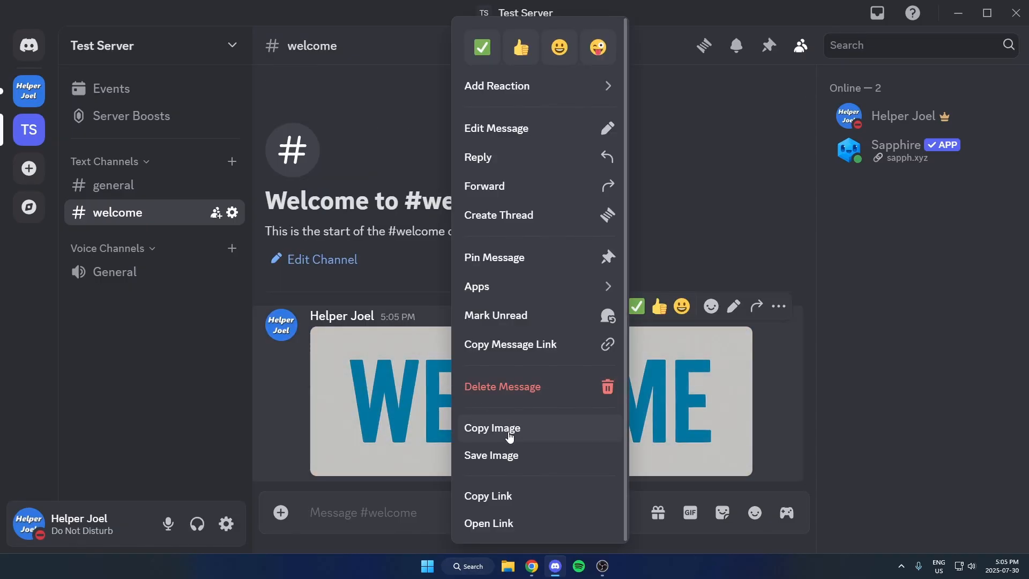
pyautogui.click(487, 495)
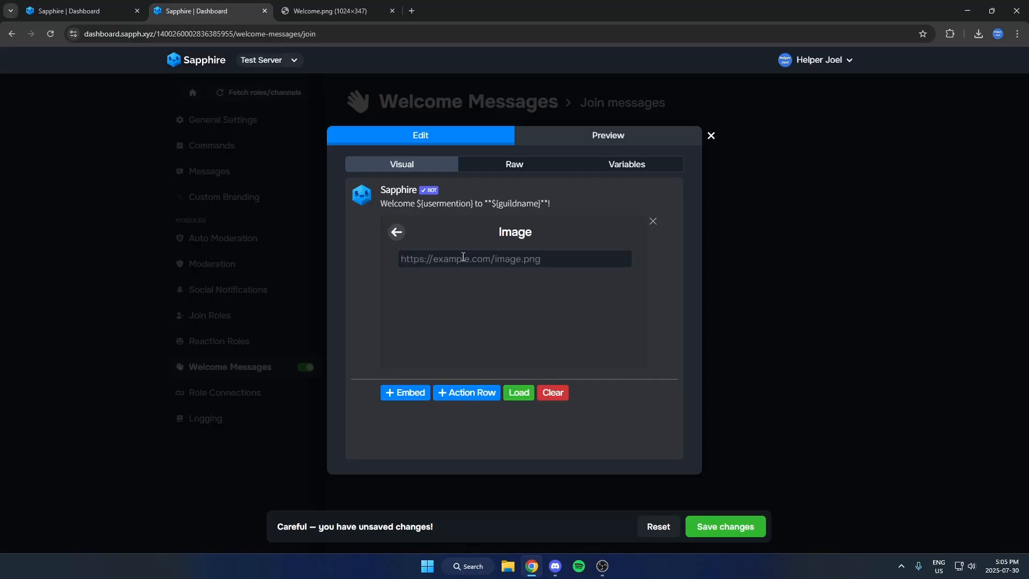
# - Set the WELCOME banner URL as the embed's large image and check it in Preview
pyautogui.write('0da47df1ee72b287bbdd480b24ff6270ca3f8a4dcb&')
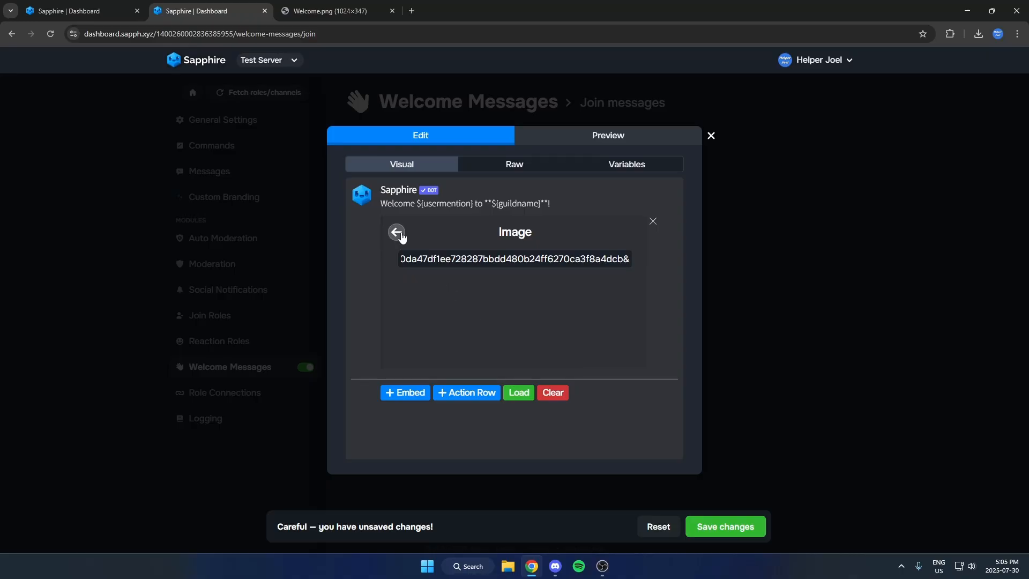
pyautogui.click(396, 233)
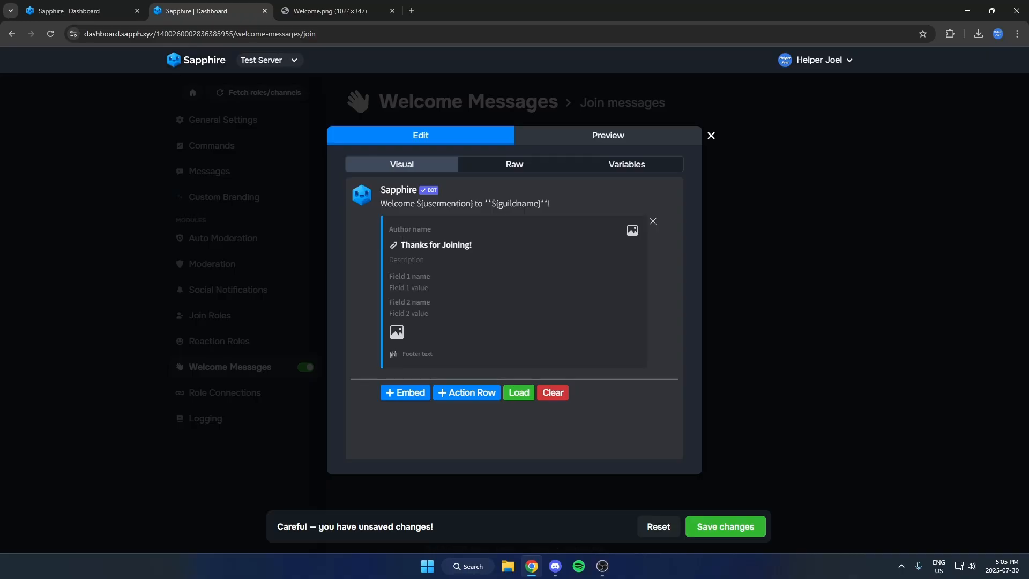
pyautogui.click(606, 135)
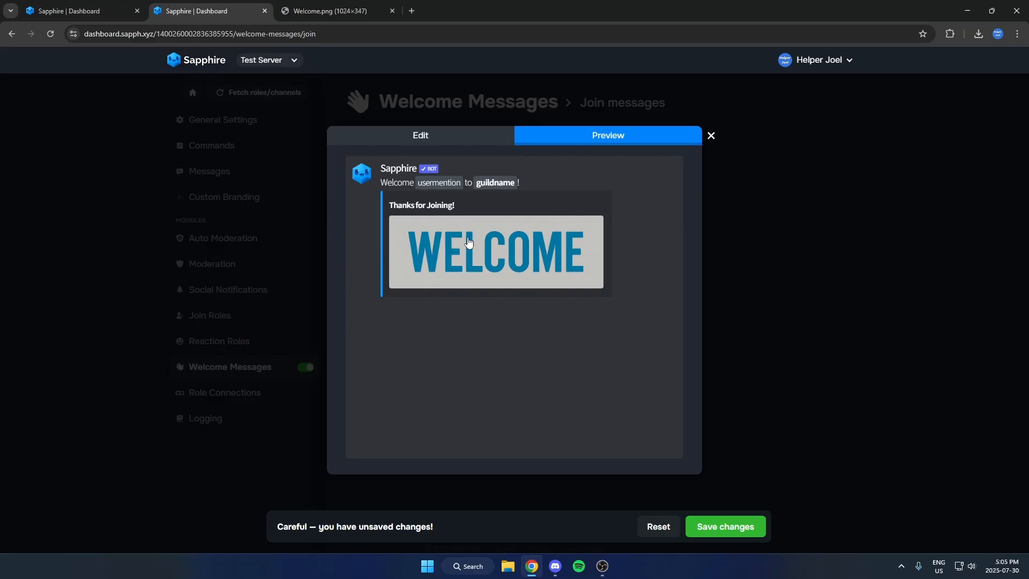
pyautogui.moveTo(420, 135)
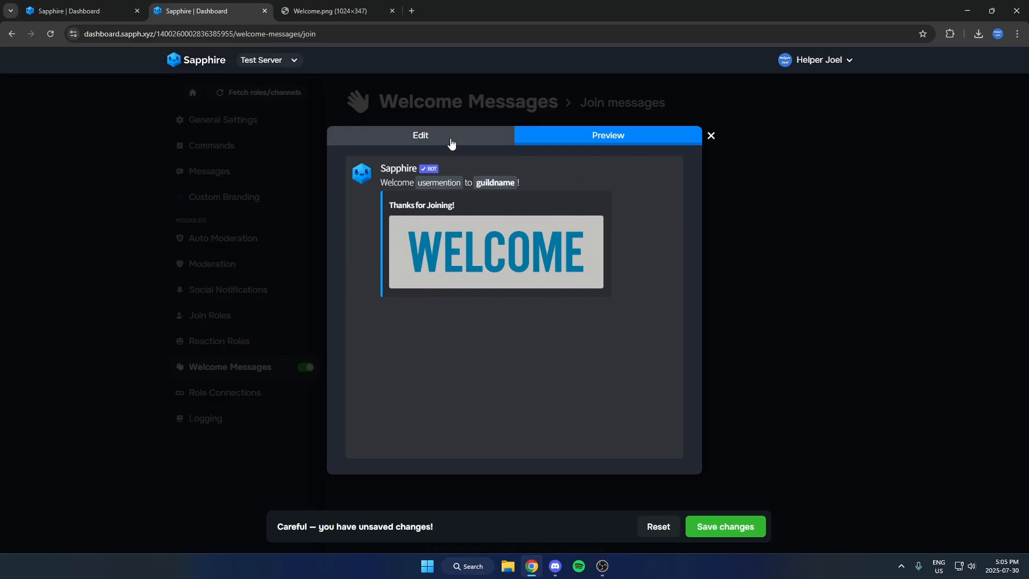
# - Copy the useravatarurl variable and set the embed thumbnail to ${useravatarurl}
pyautogui.click(420, 135)
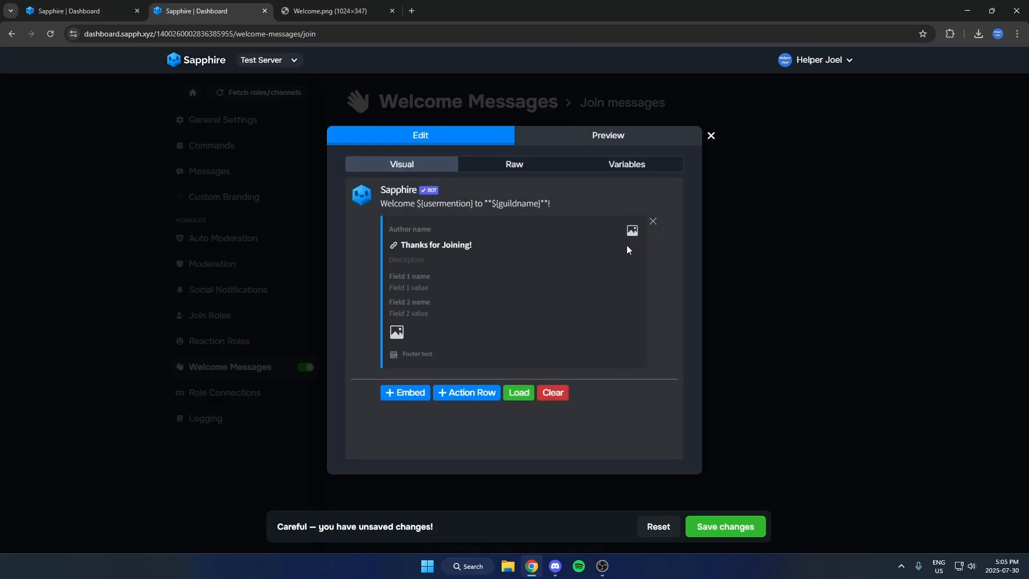
pyautogui.moveTo(630, 231)
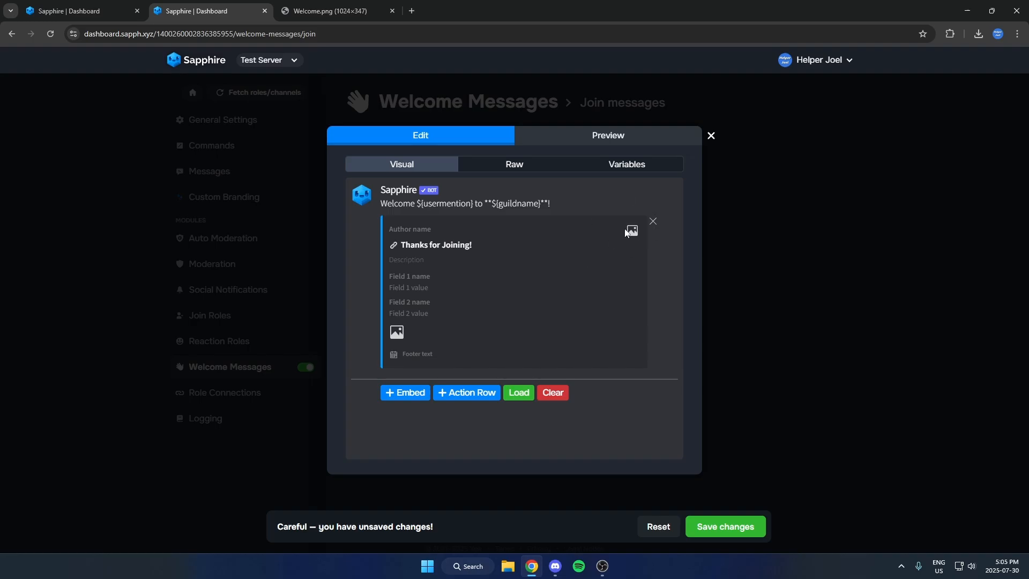
pyautogui.click(625, 164)
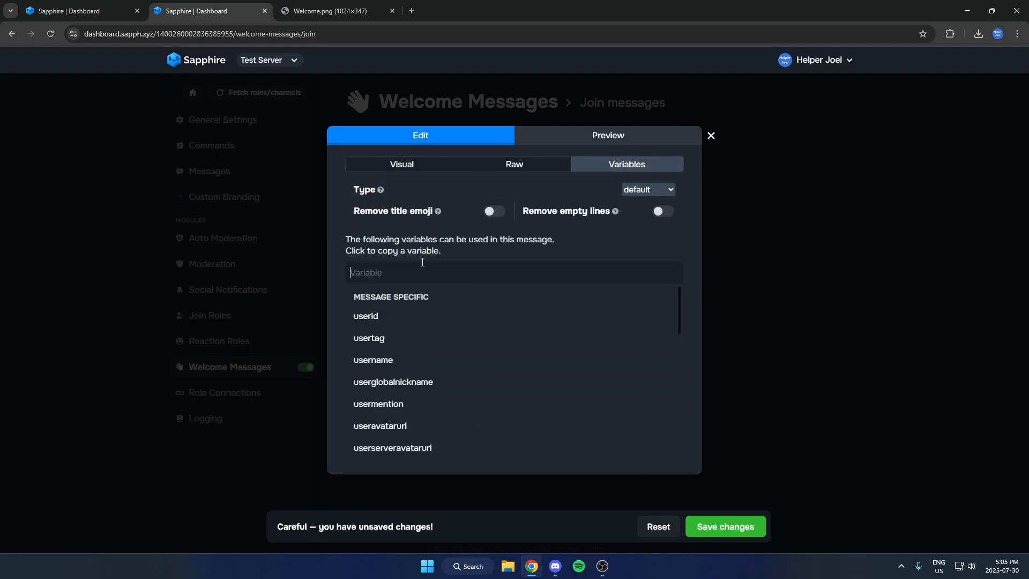
pyautogui.write('ava')
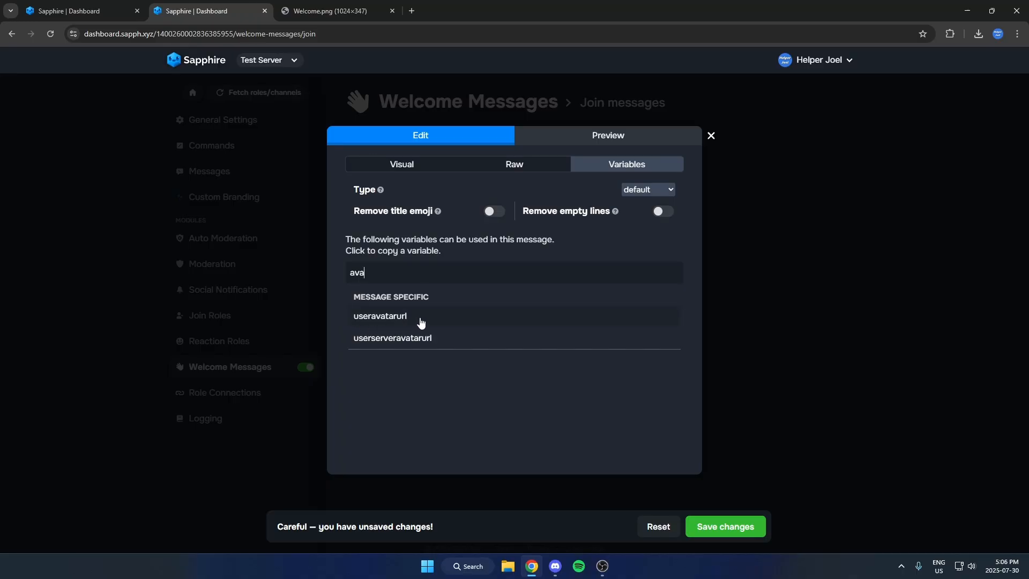
pyautogui.click(379, 316)
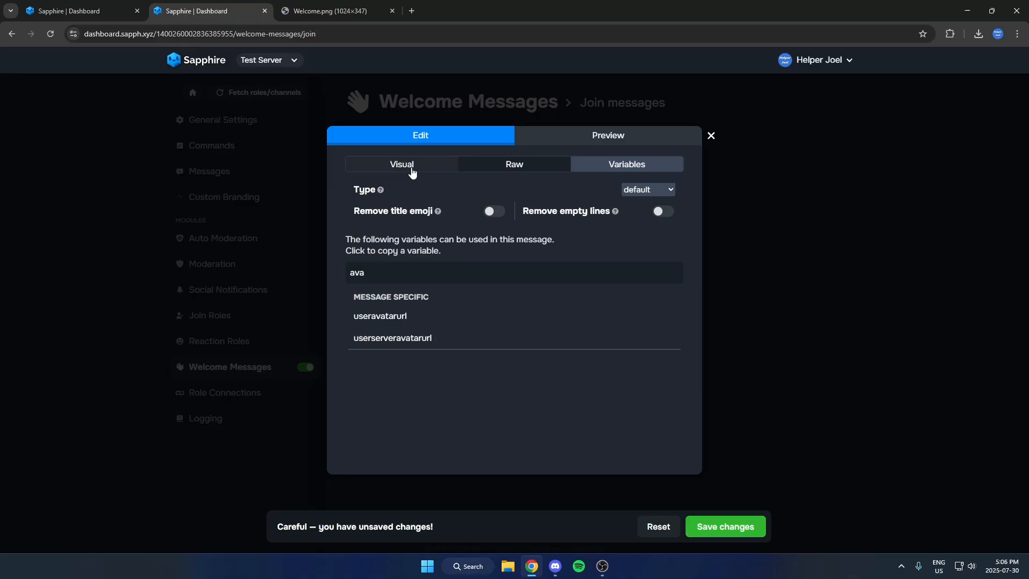
pyautogui.click(401, 164)
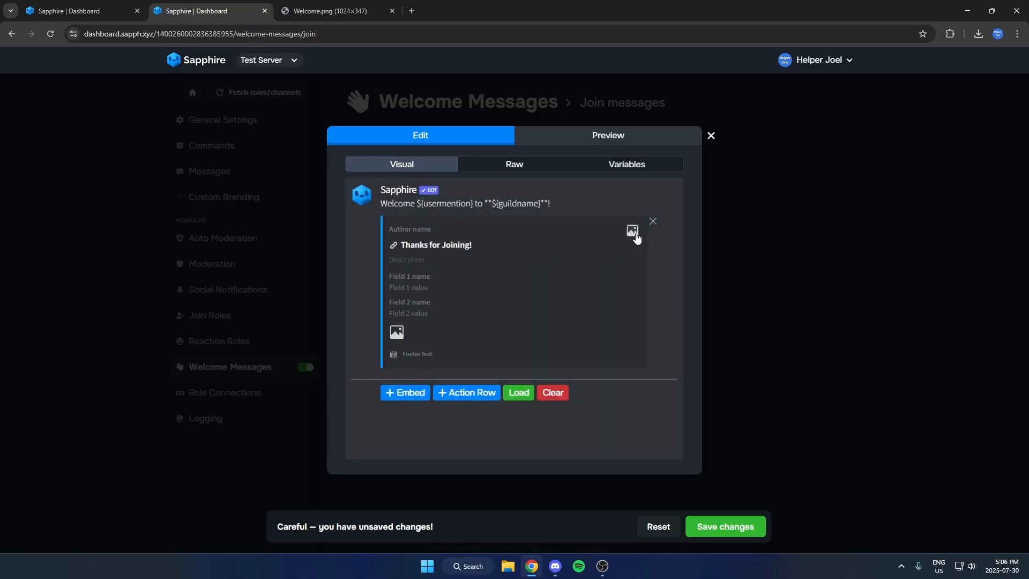
pyautogui.click(631, 231)
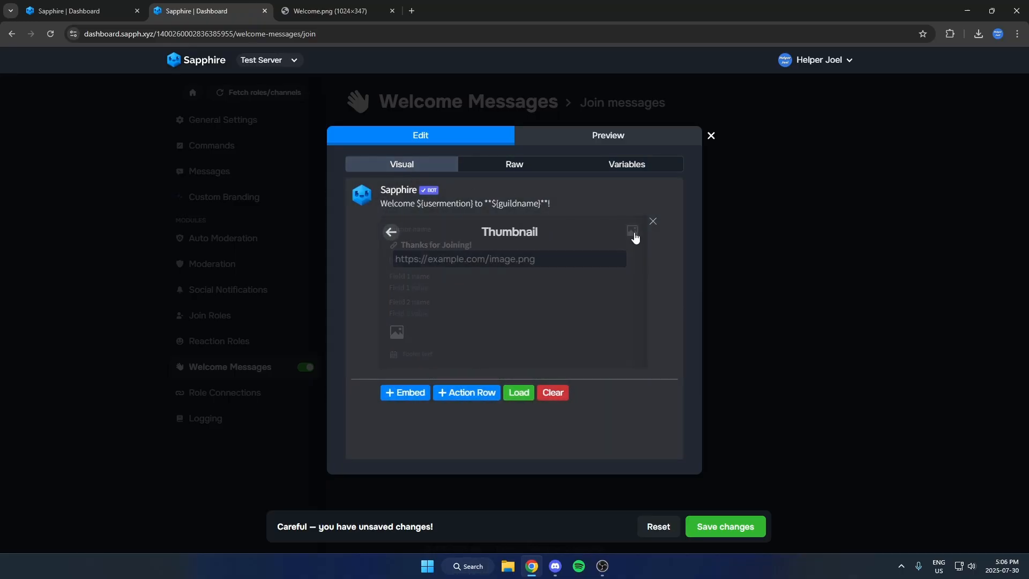
pyautogui.write('${useravatarurl}')
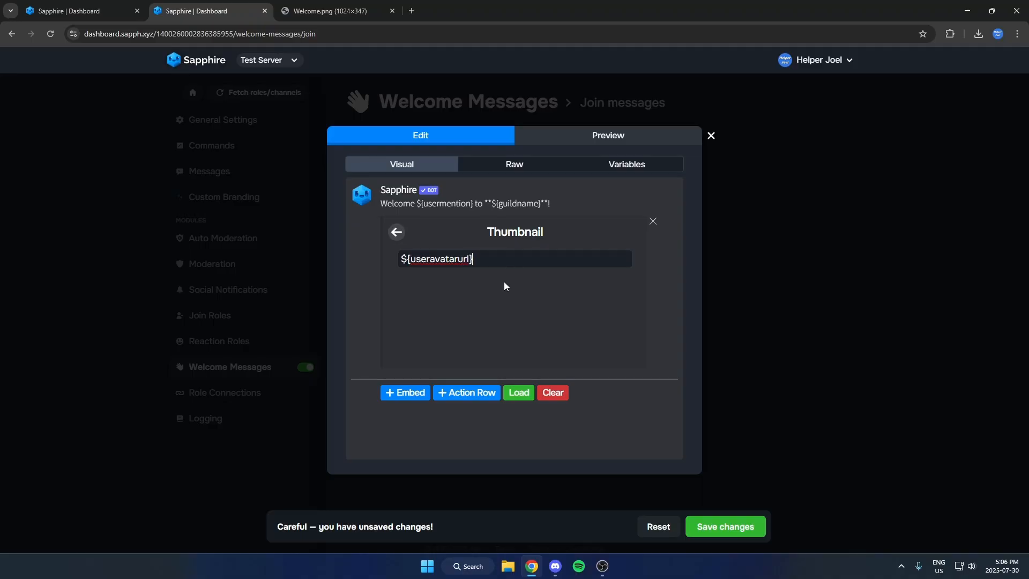
pyautogui.click(395, 232)
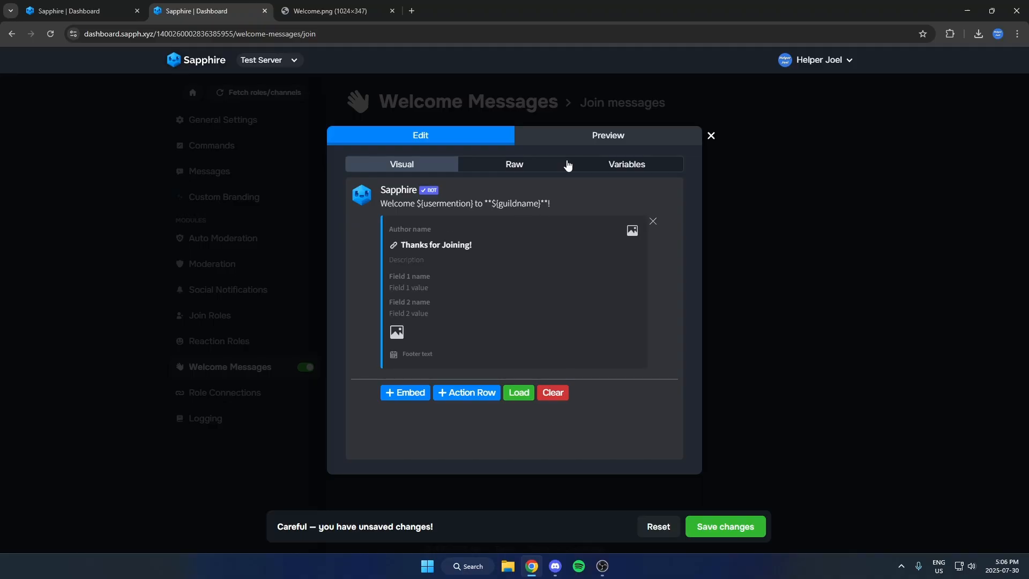
# - Preview the avatar thumbnail, save the join message changes, and switch to Discord
pyautogui.click(607, 135)
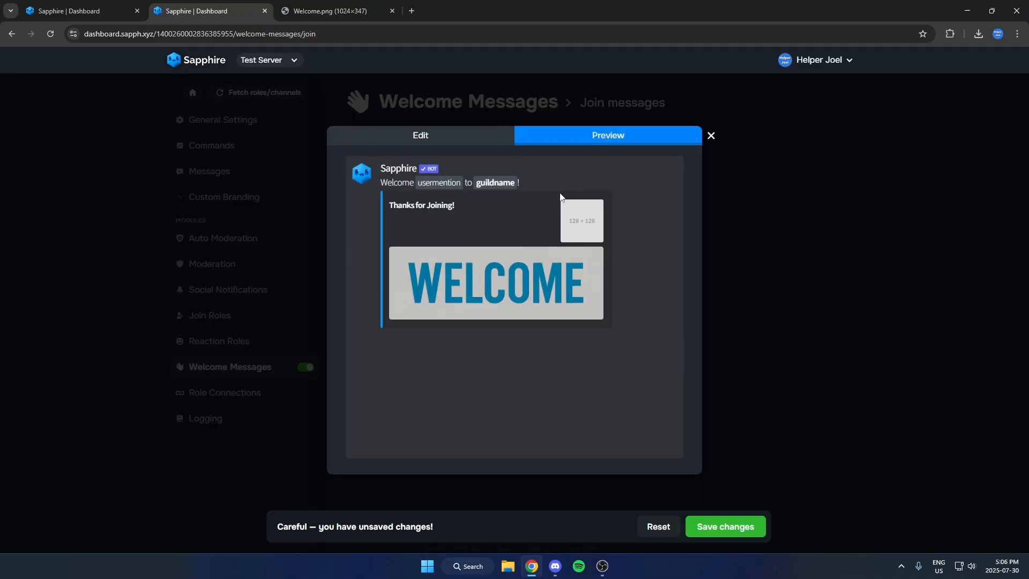
pyautogui.moveTo(610, 242)
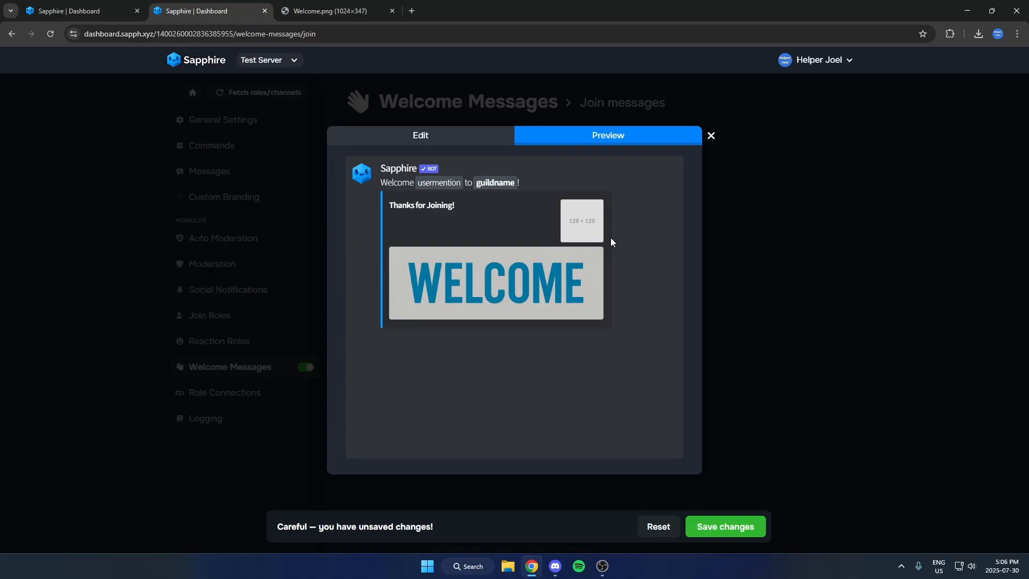
pyautogui.moveTo(648, 341)
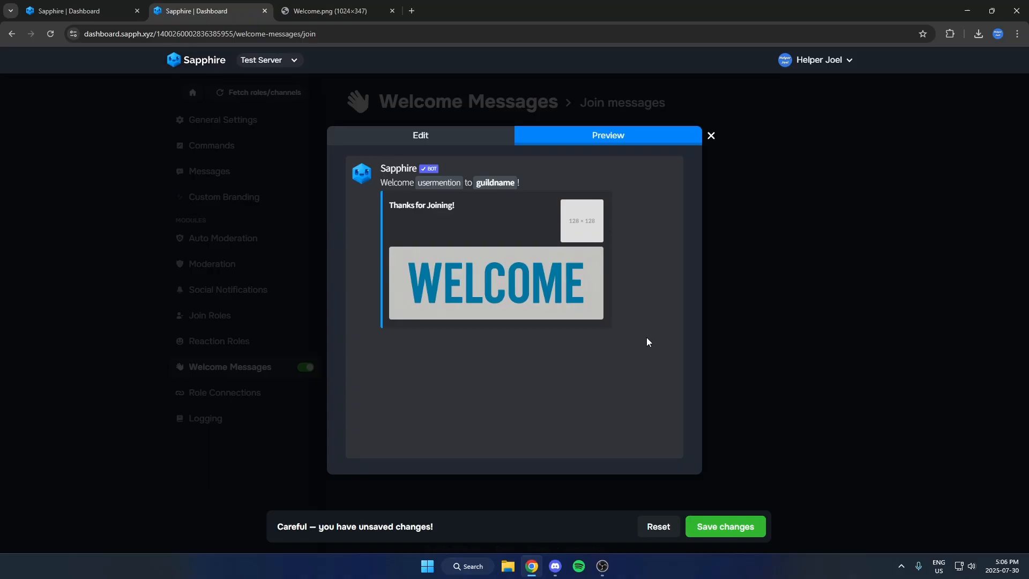
pyautogui.click(420, 135)
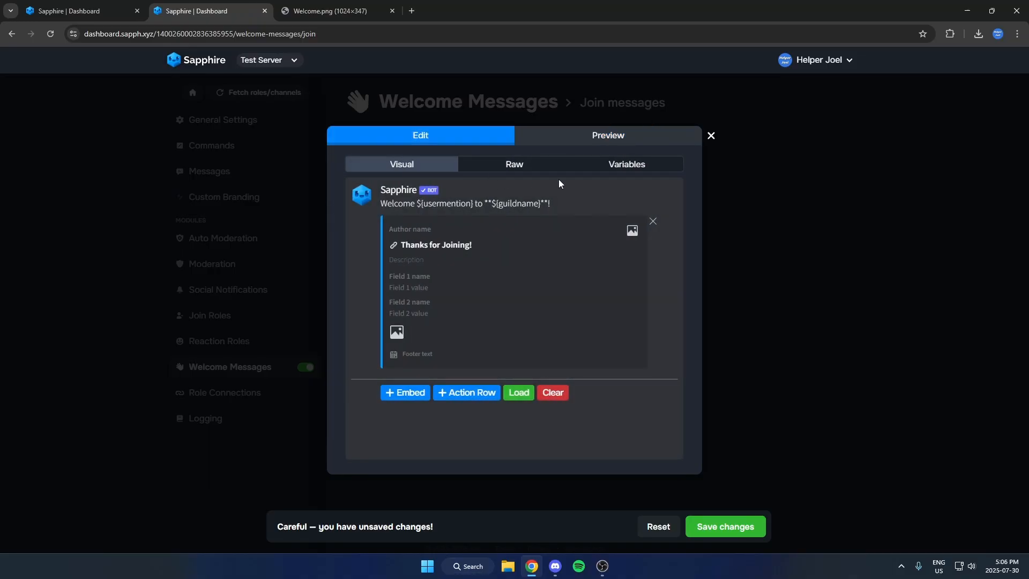
pyautogui.moveTo(640, 290)
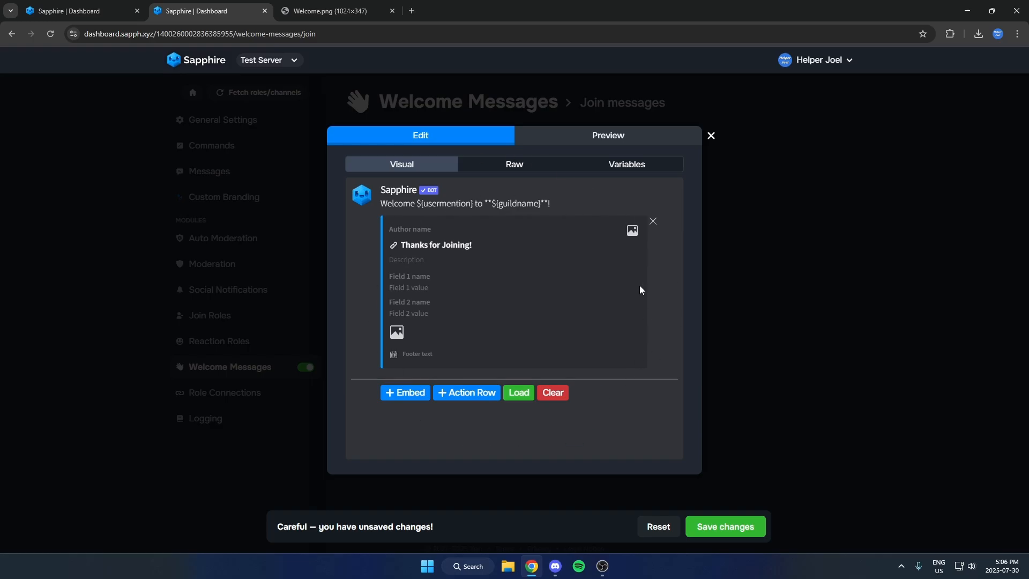
pyautogui.moveTo(373, 207)
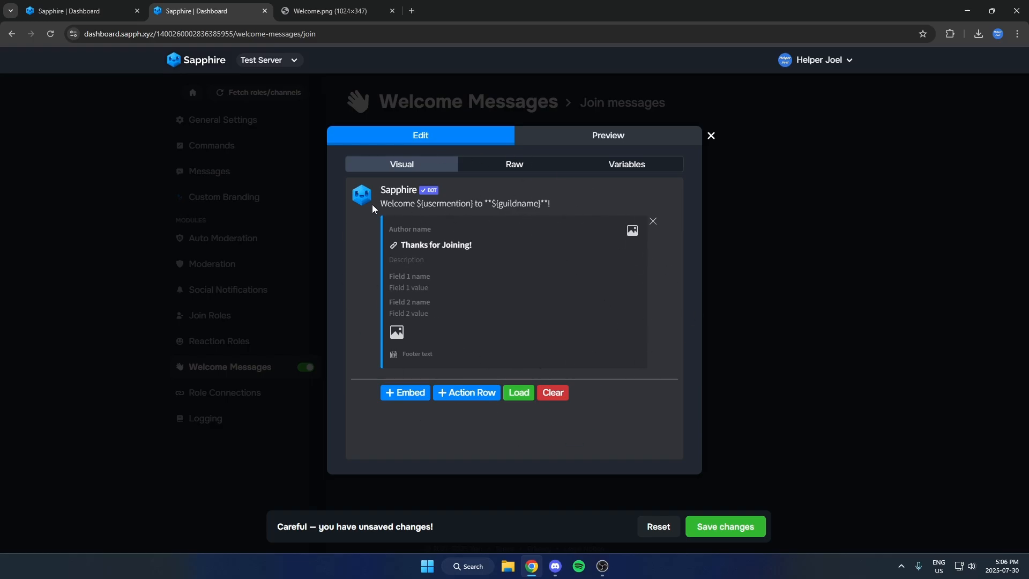
pyautogui.moveTo(634, 443)
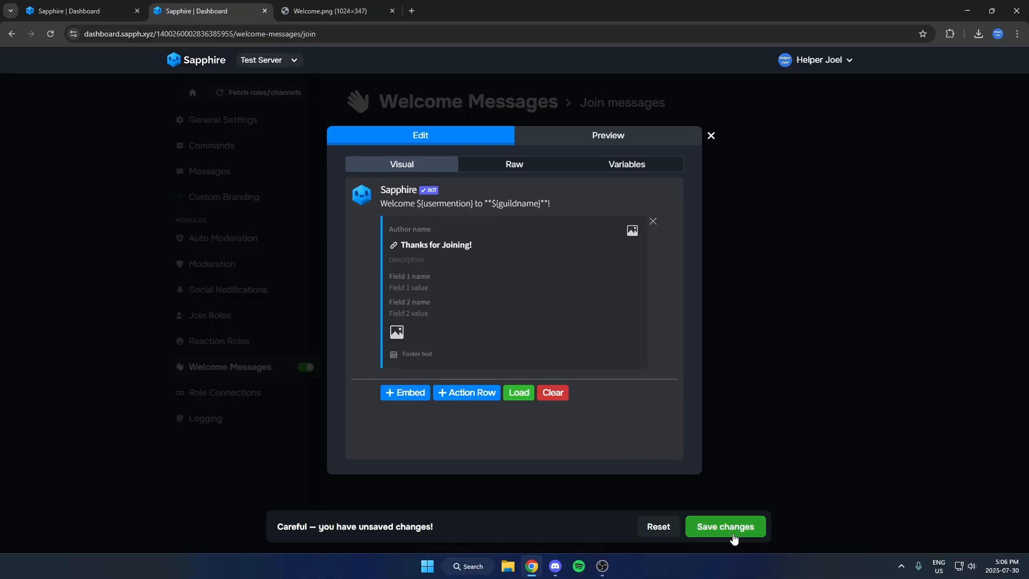
pyautogui.click(724, 526)
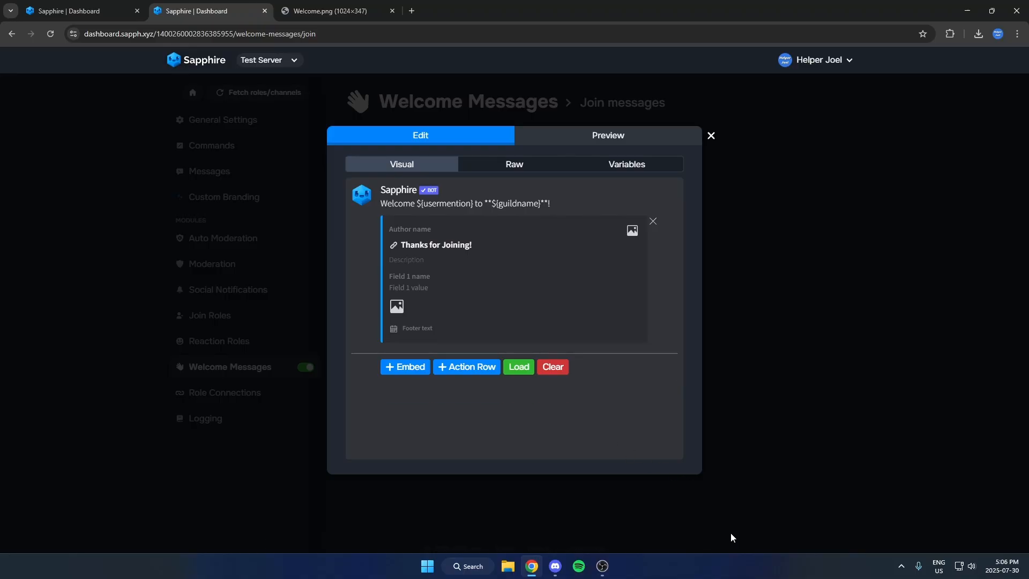
pyautogui.click(554, 566)
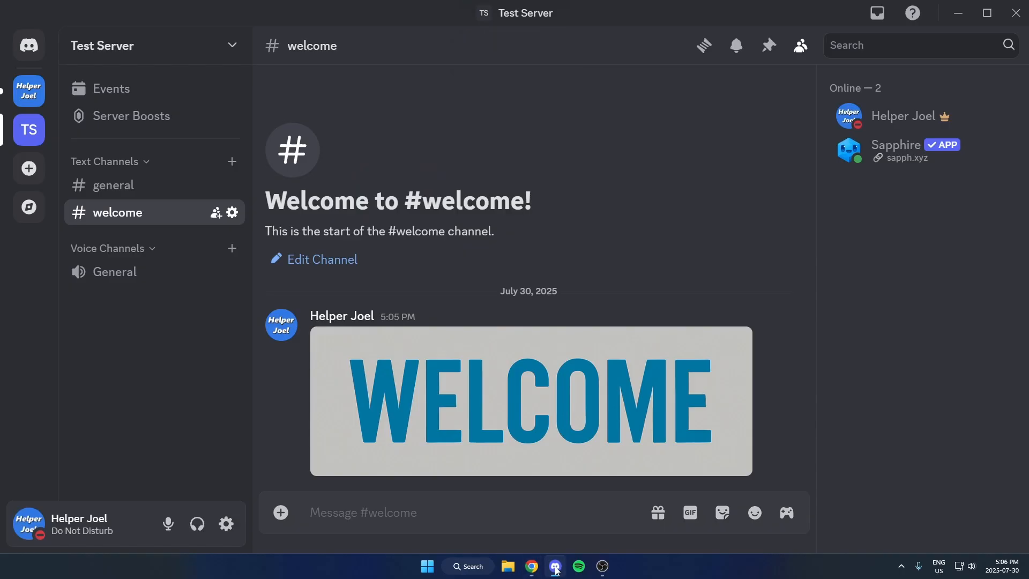
pyautogui.moveTo(416, 426)
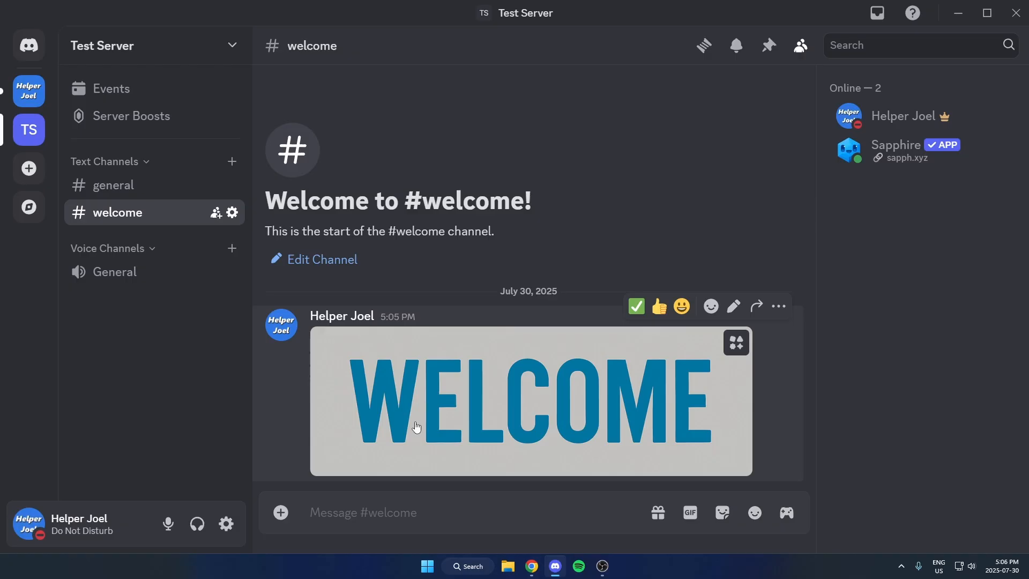
# - Go from #general to #welcome to see Sapphire's greeting for Helper Joels ALT
pyautogui.click(113, 185)
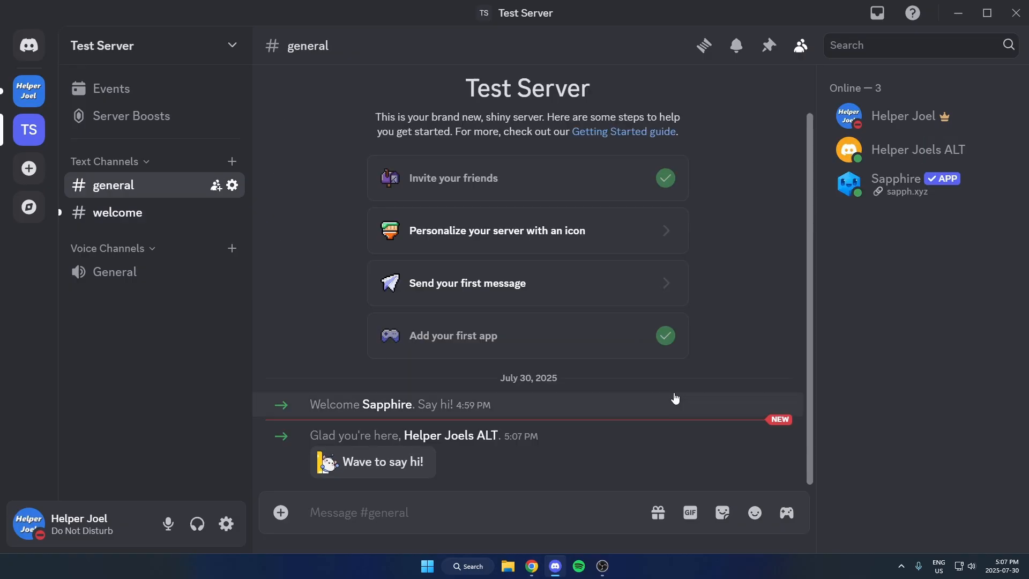
pyautogui.moveTo(130, 225)
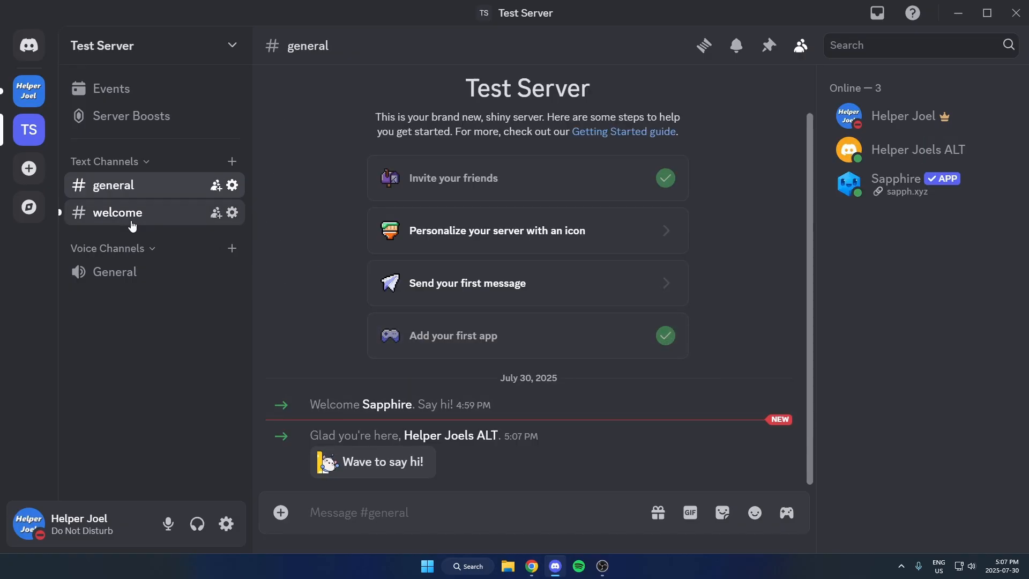
pyautogui.click(118, 212)
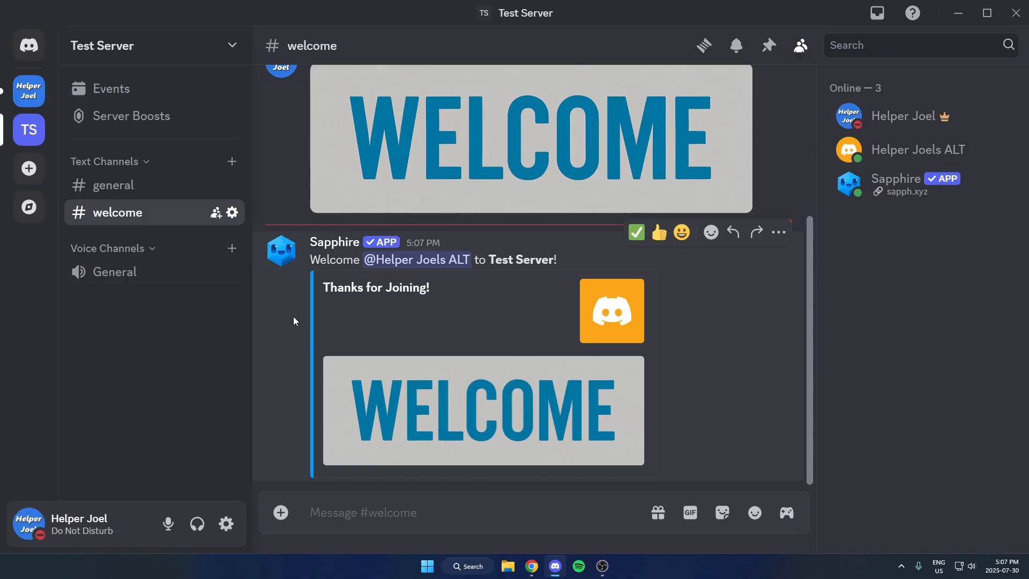
pyautogui.moveTo(265, 263)
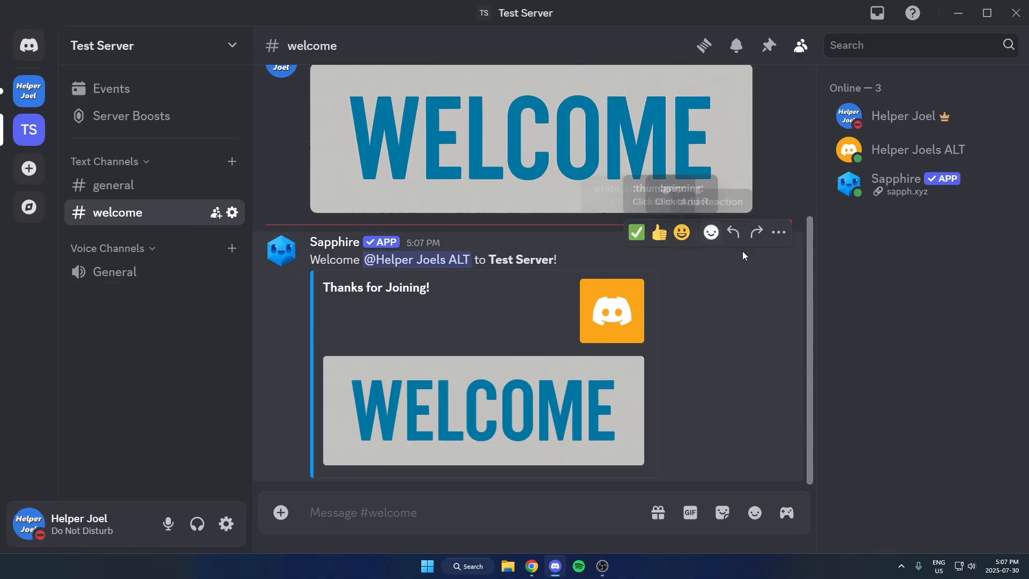
pyautogui.moveTo(751, 463)
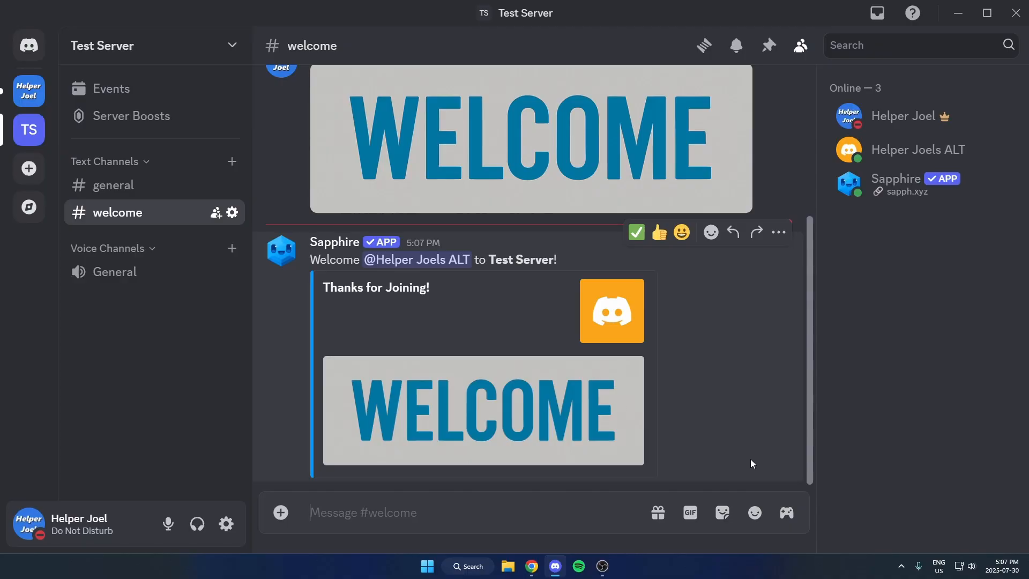